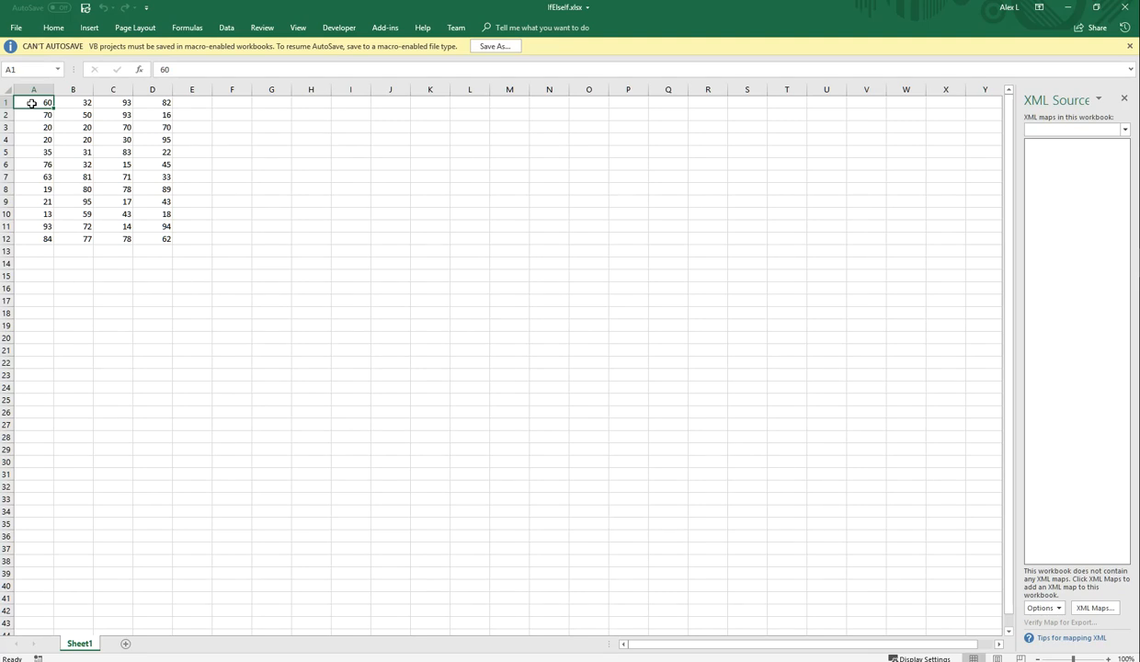
# Inspect the column A values and the RANDBETWEEN formula in the worksheet.
pyautogui.click(33, 127)
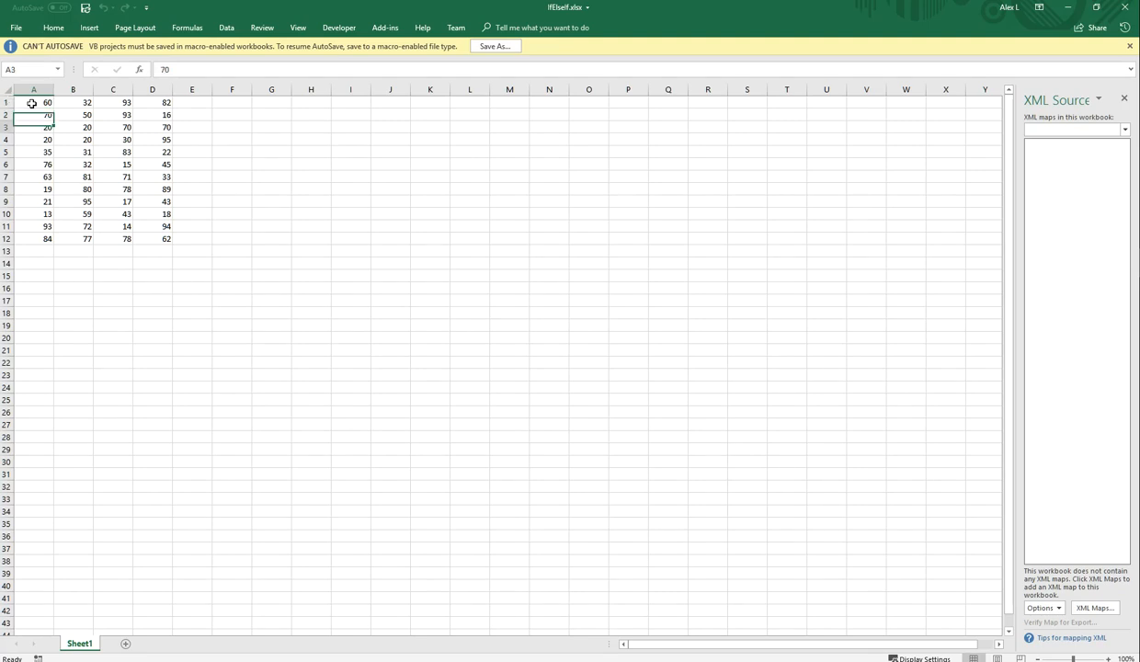
pyautogui.click(33, 239)
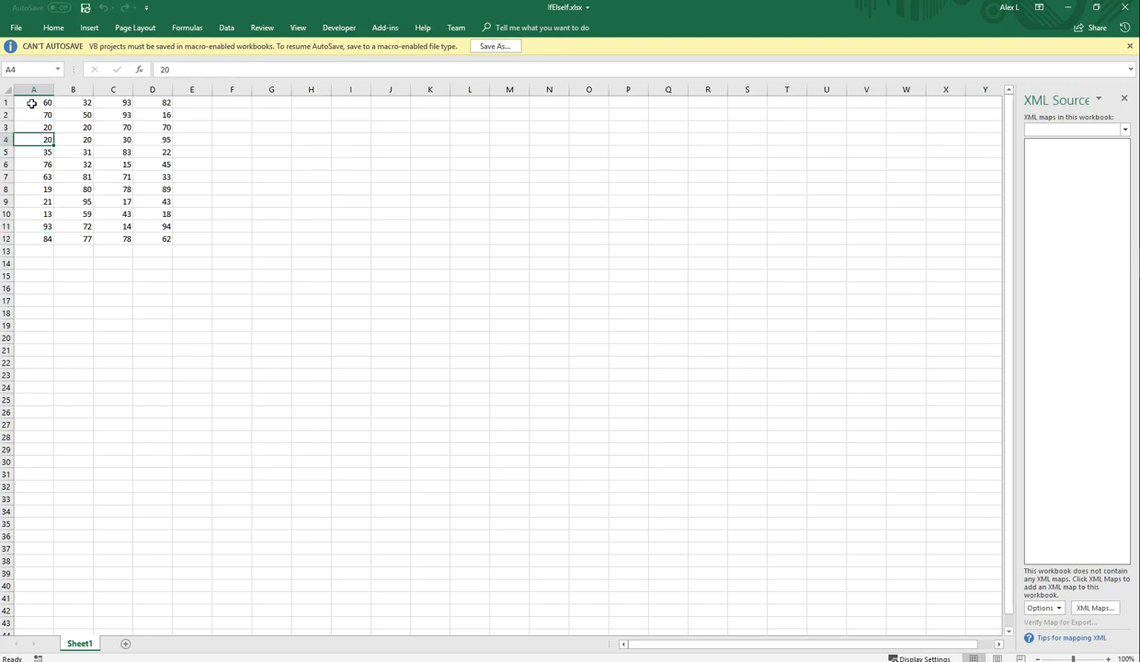
pyautogui.click(33, 103)
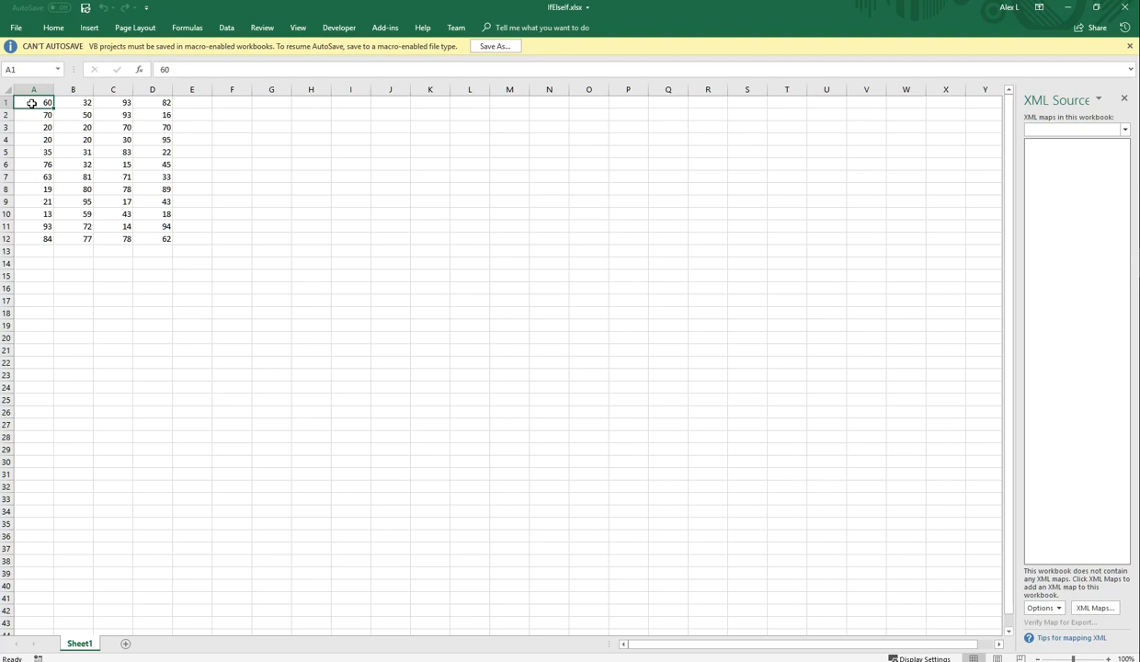
pyautogui.click(33, 239)
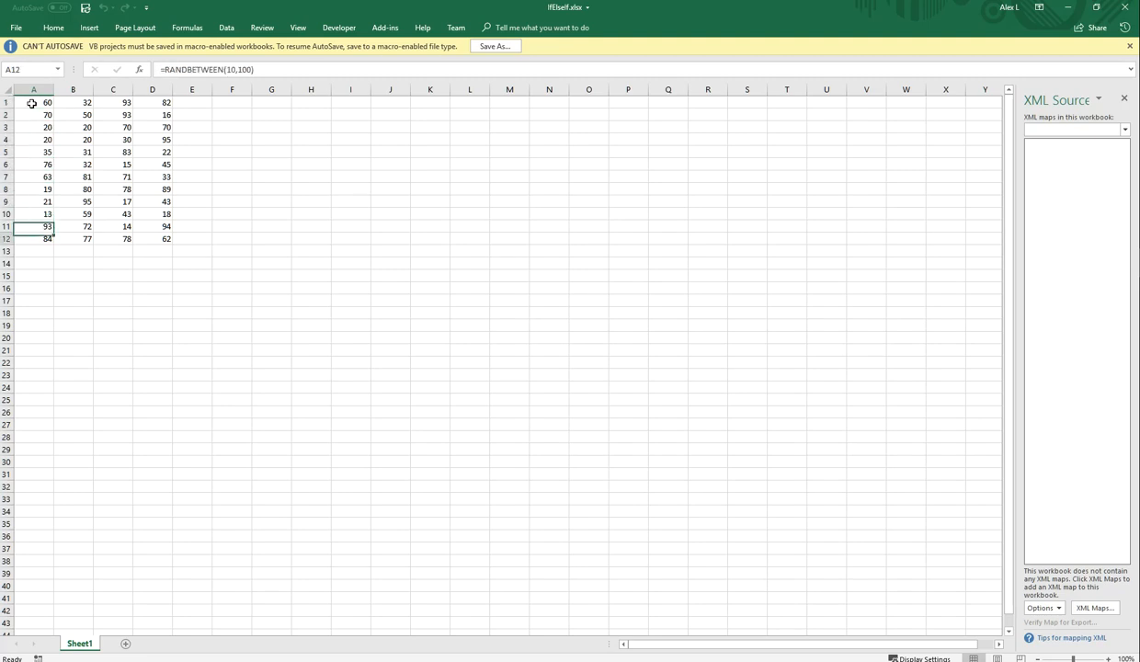
pyautogui.click(33, 239)
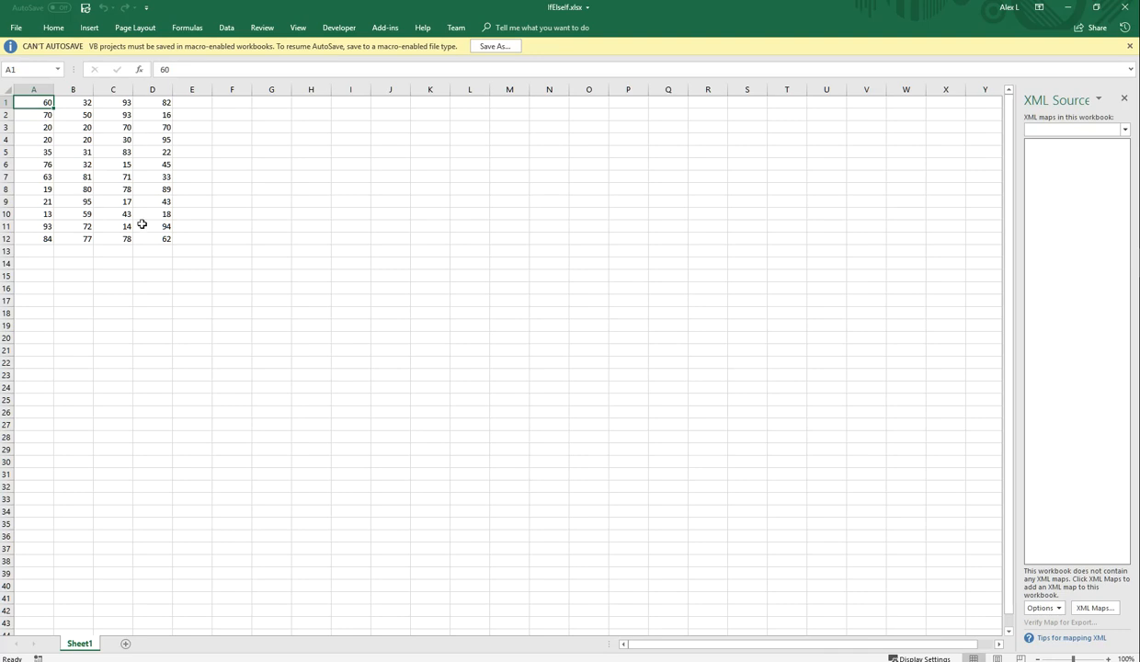
pyautogui.click(428, 101)
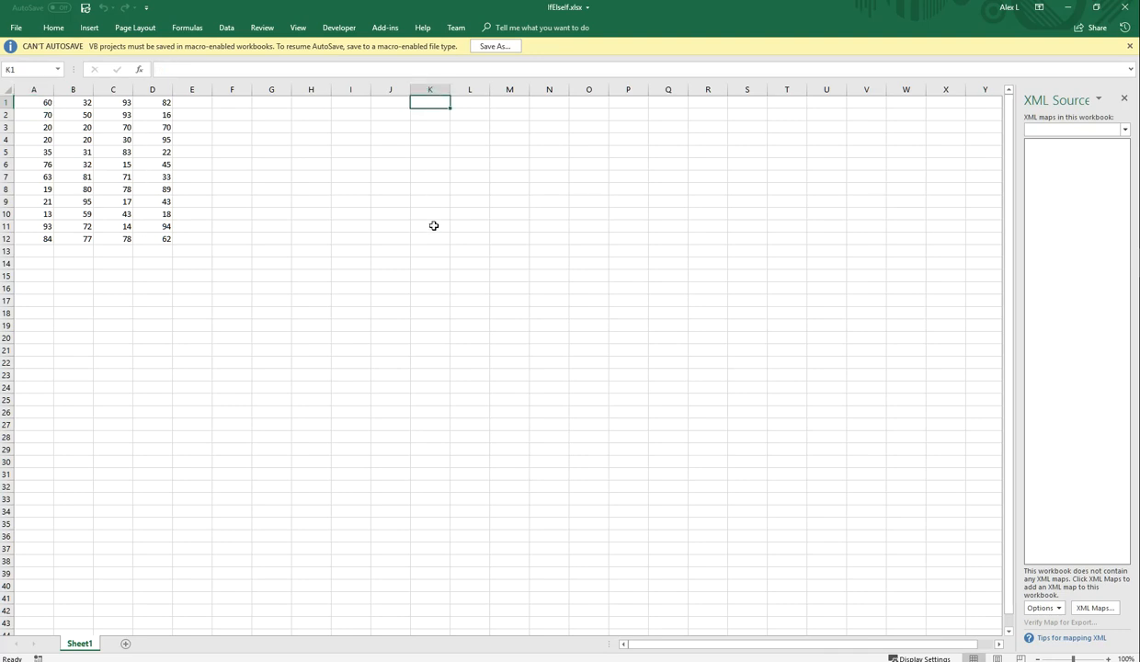
pyautogui.click(34, 103)
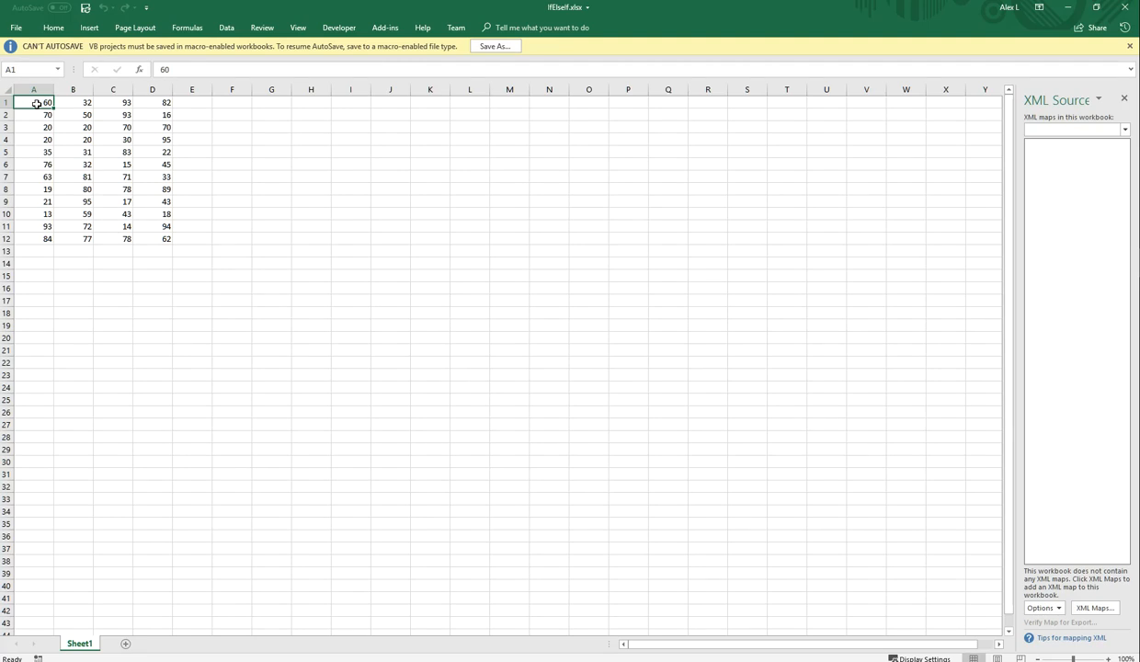
pyautogui.moveTo(592, 103)
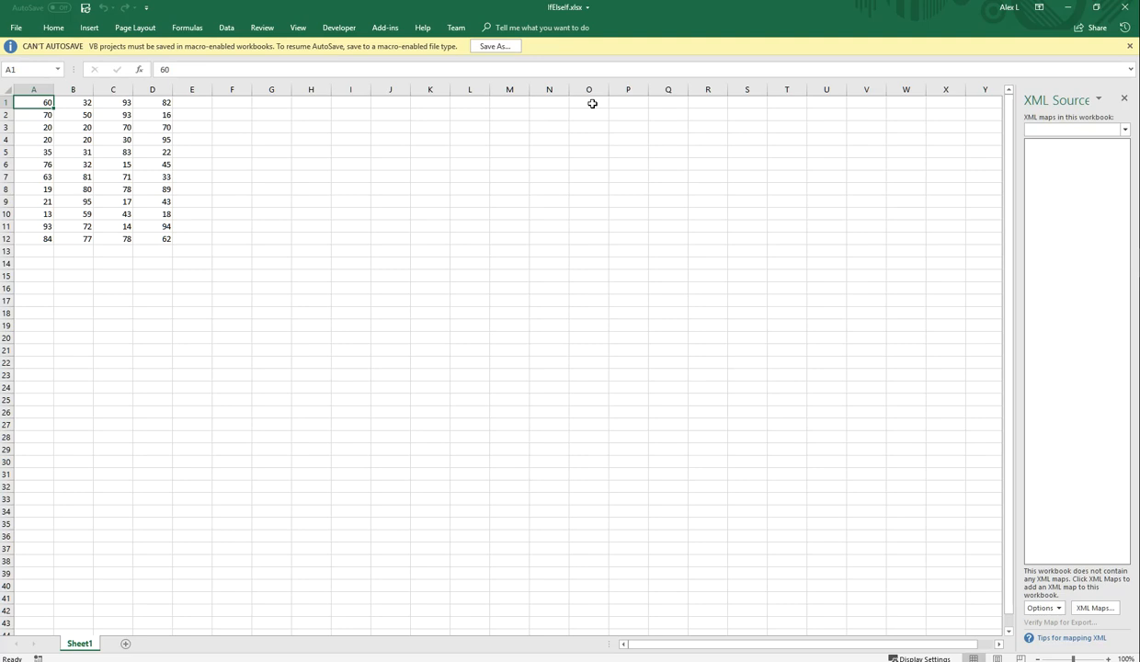
pyautogui.moveTo(77, 136)
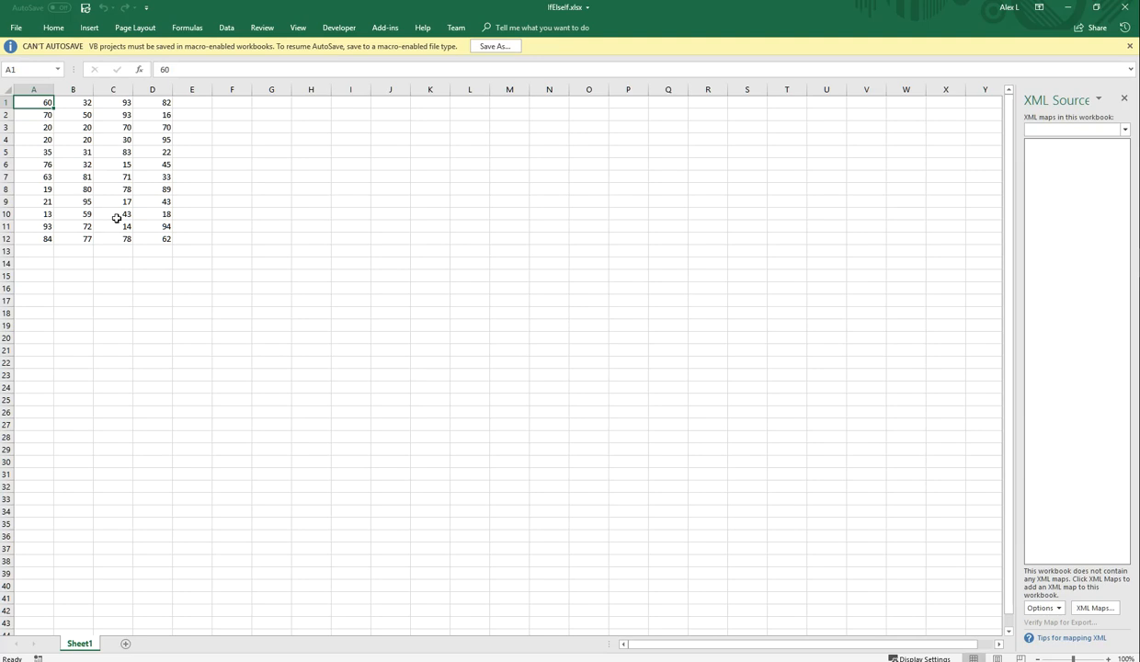
pyautogui.moveTo(934, 216)
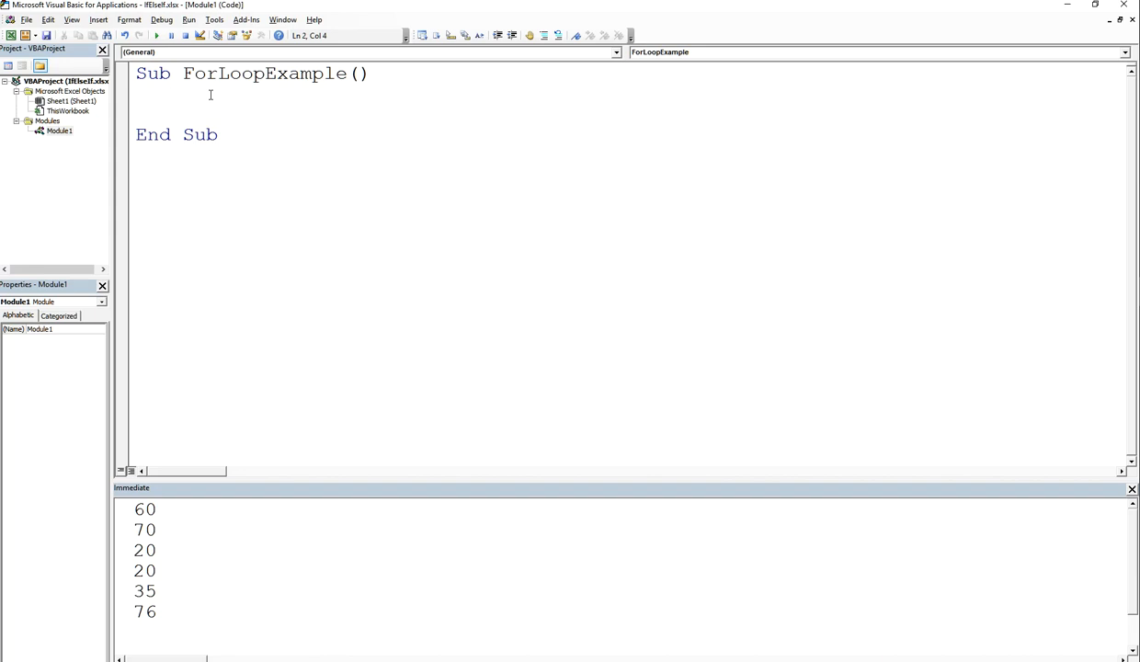
# Declare Dim i As Integer and write For i = 1 To 12, ending with a stray backslash.
pyautogui.write('Dim i')
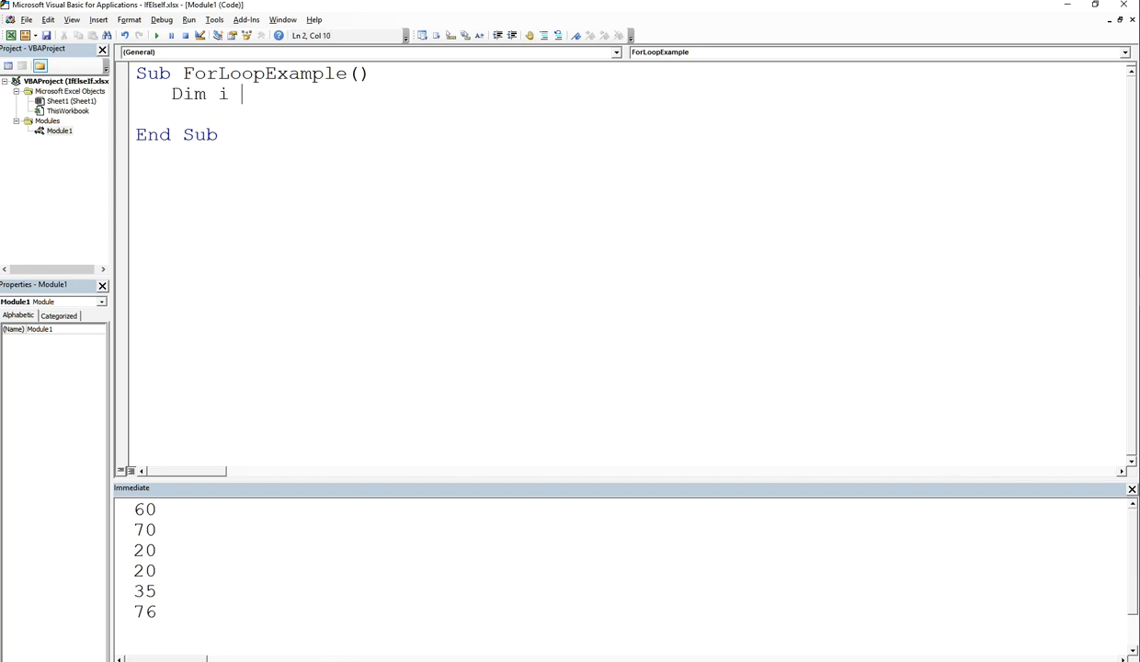
pyautogui.write('As Integer')
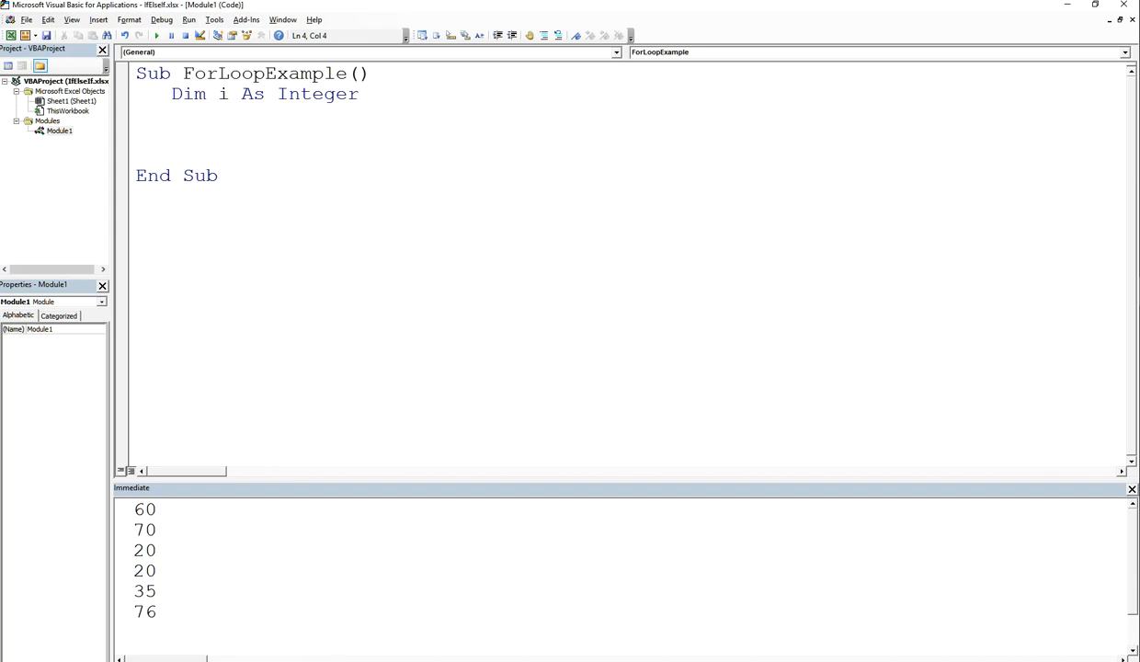
pyautogui.write('For i')
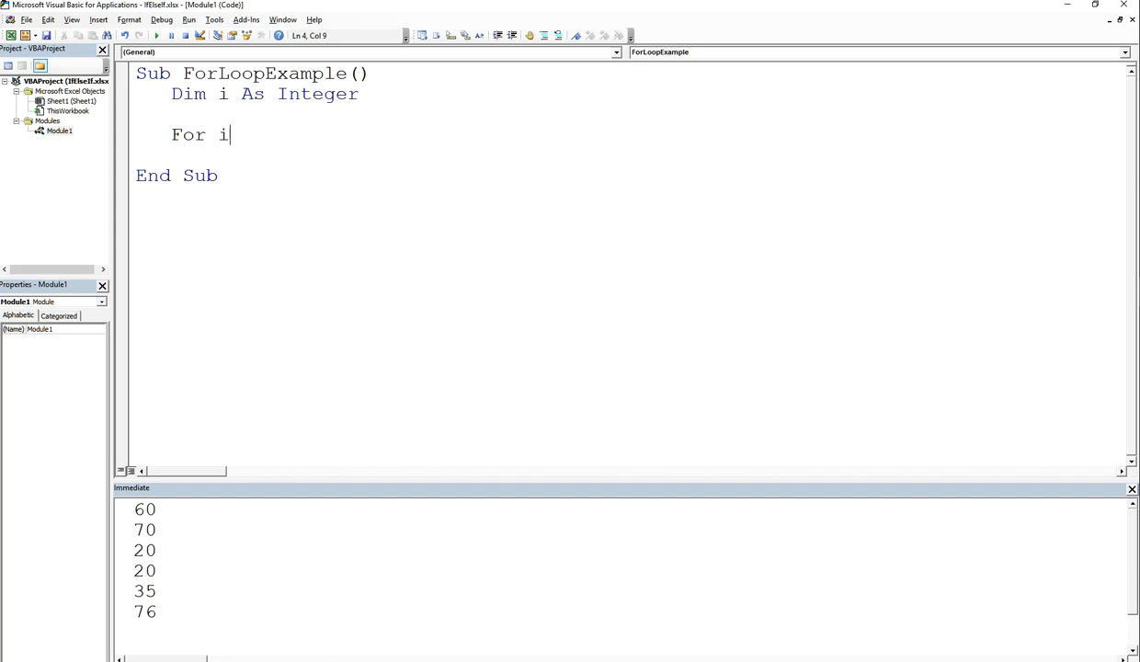
pyautogui.write('" "')
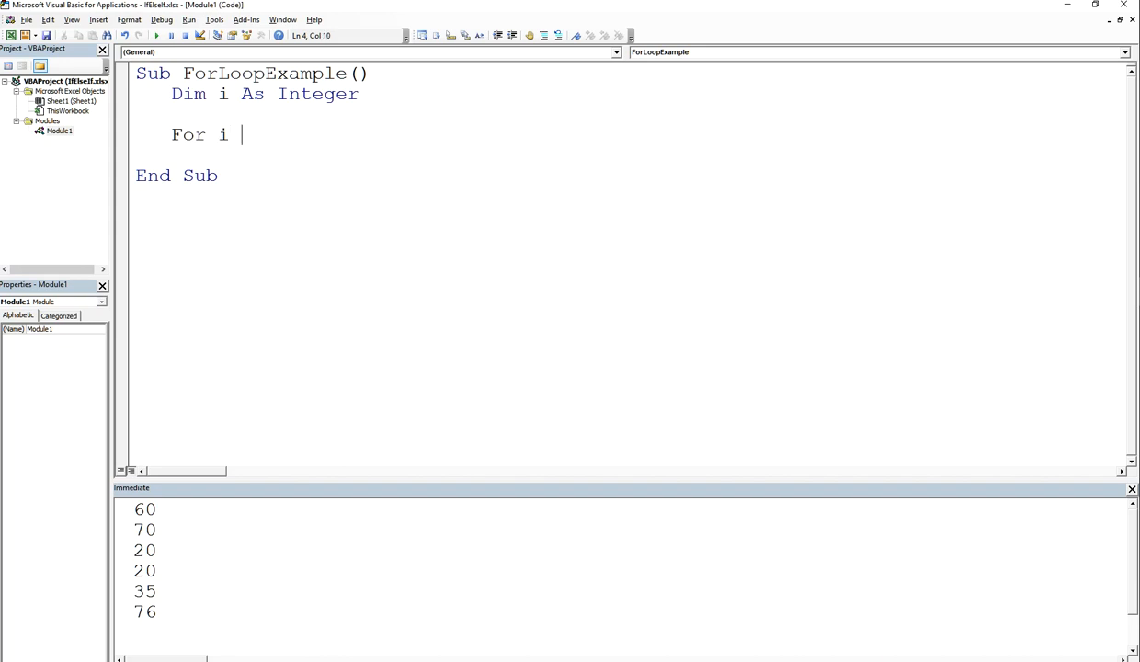
pyautogui.write('= 1')
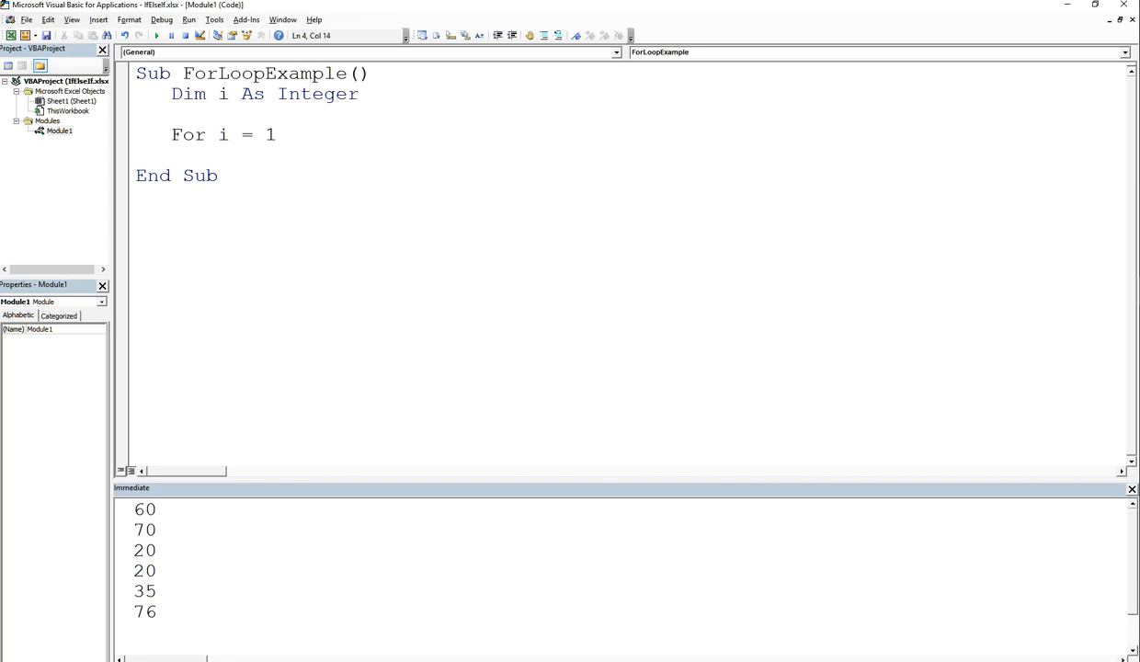
pyautogui.write('To')
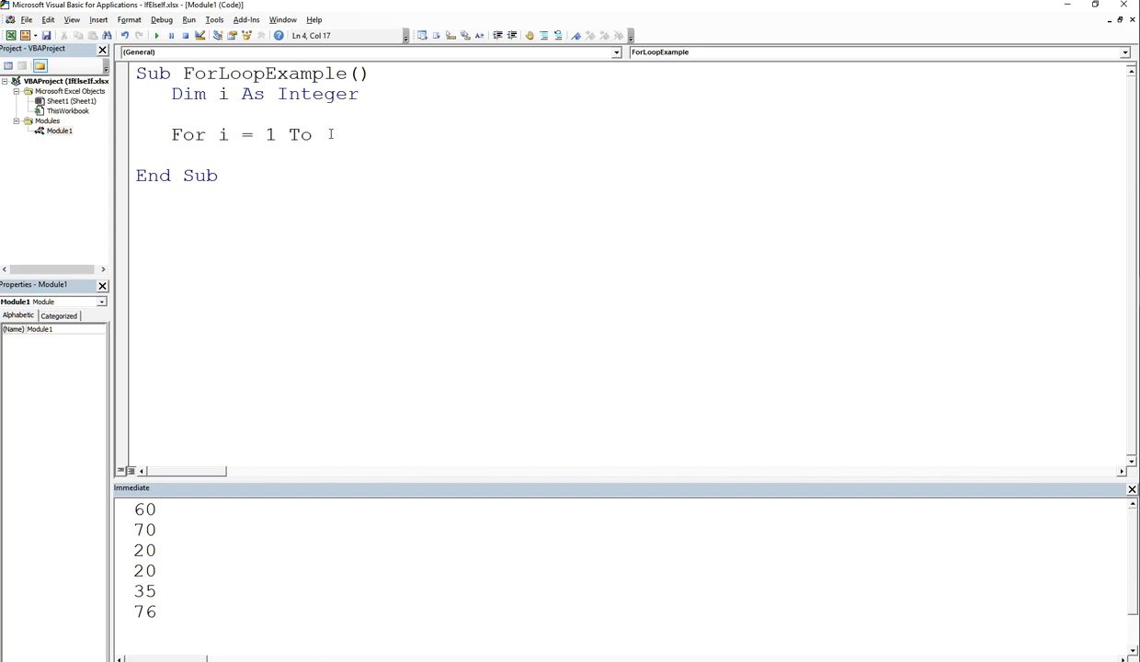
pyautogui.write('2')
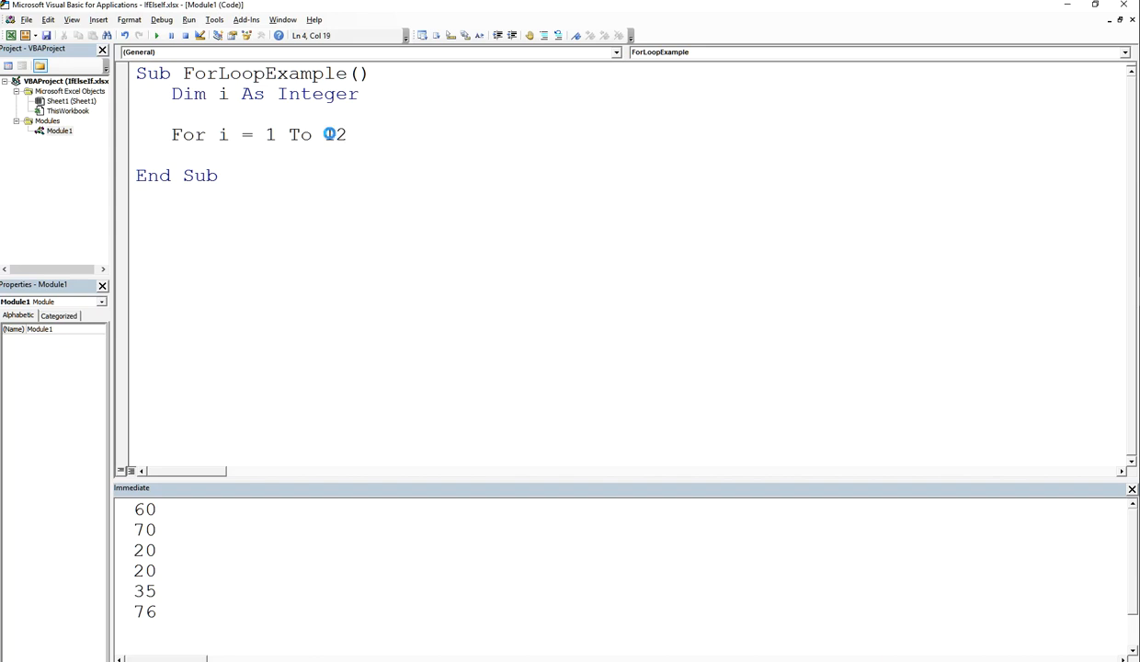
pyautogui.write('\\')
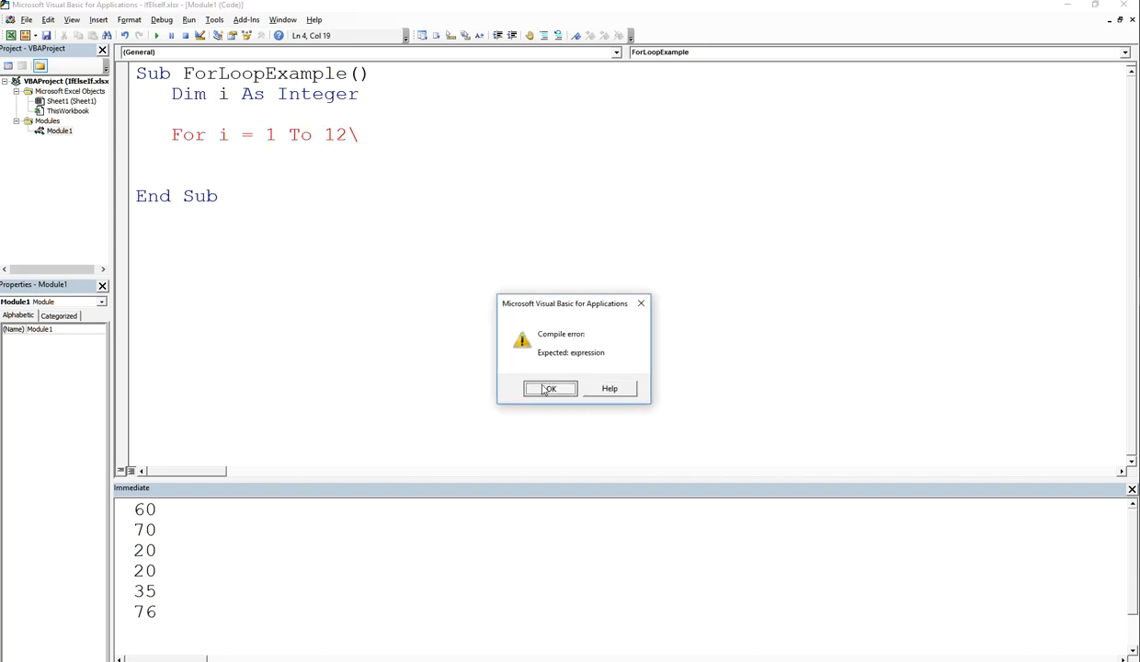
# Dismiss the compile error and close the loop with Next i ' i++.
pyautogui.click(550, 388)
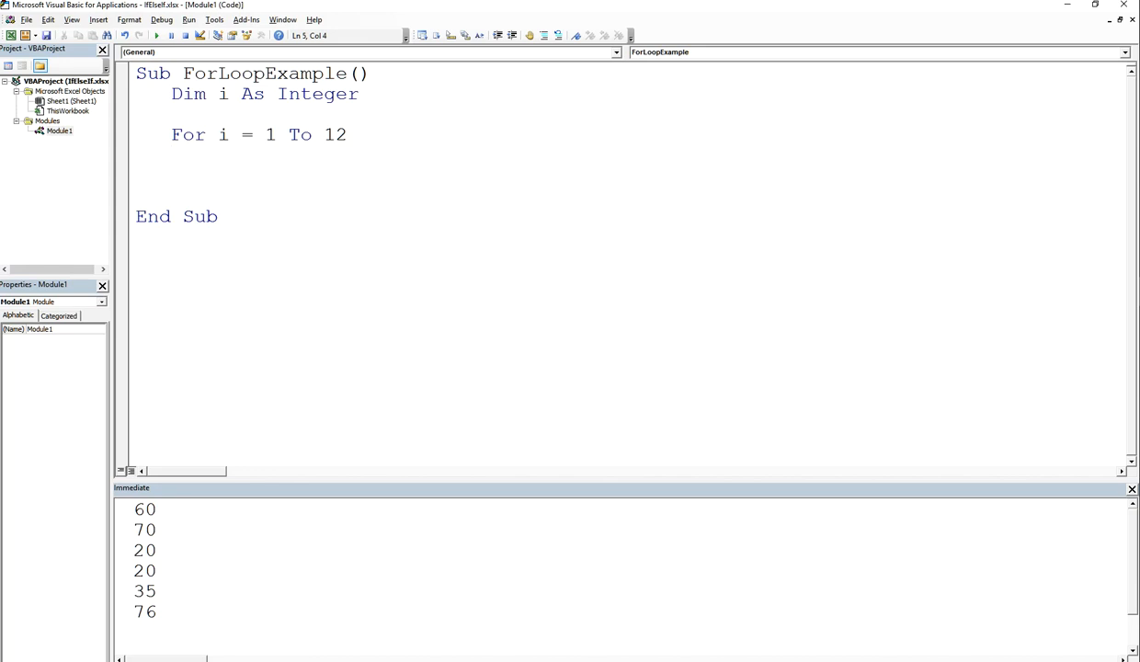
pyautogui.write('Next')
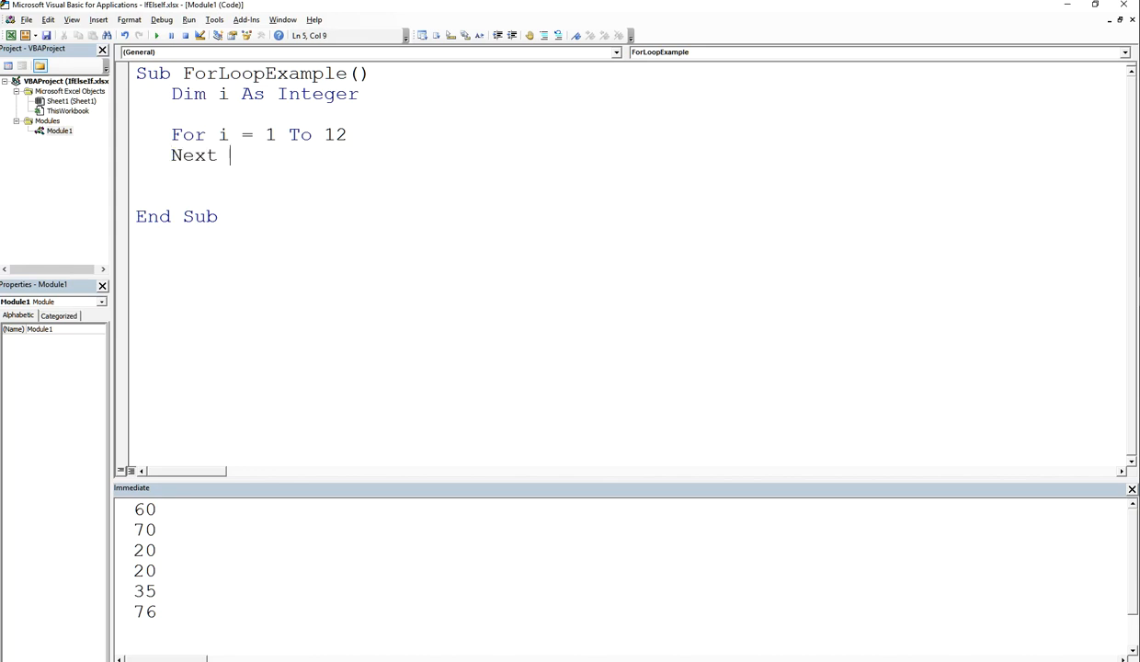
pyautogui.write('i')
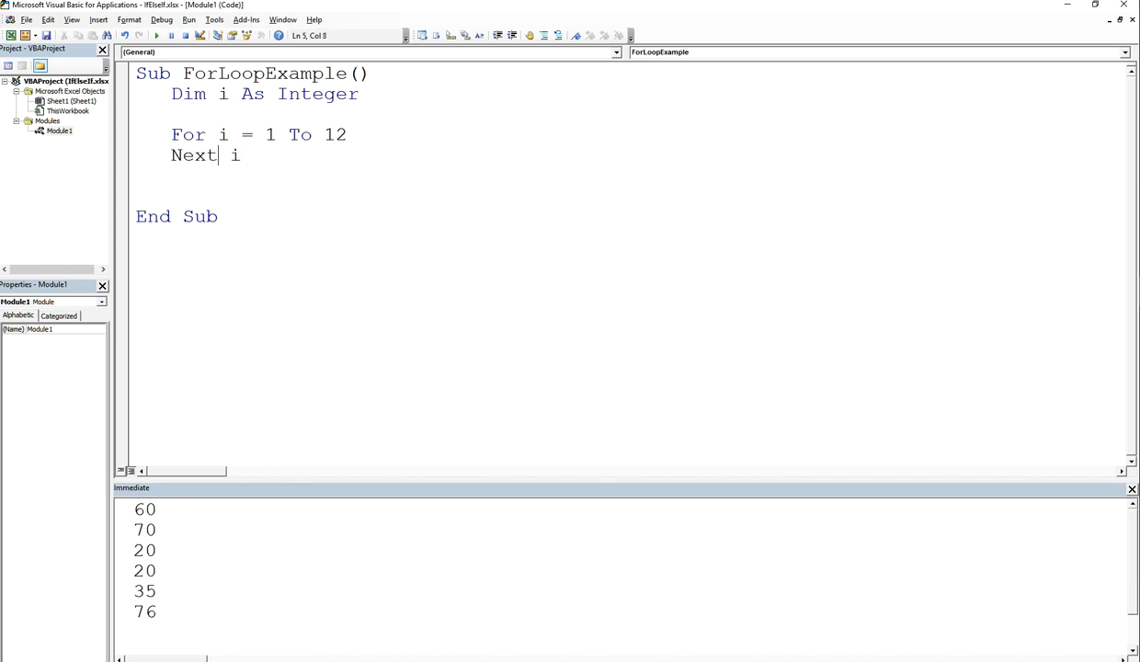
pyautogui.write("'")
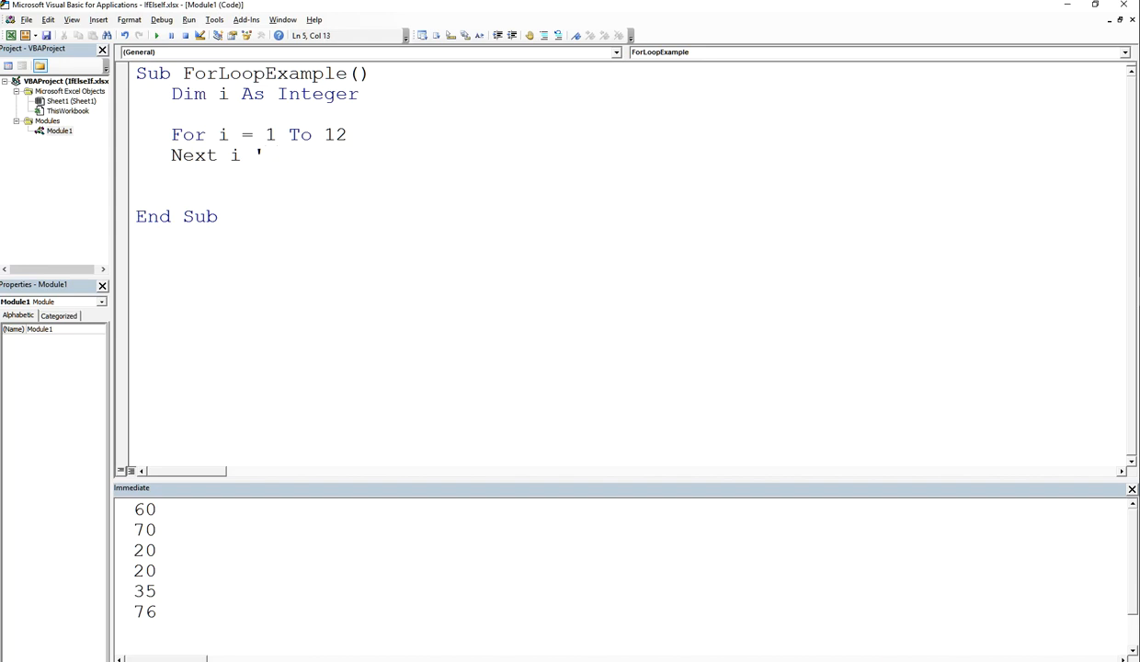
pyautogui.write('i')
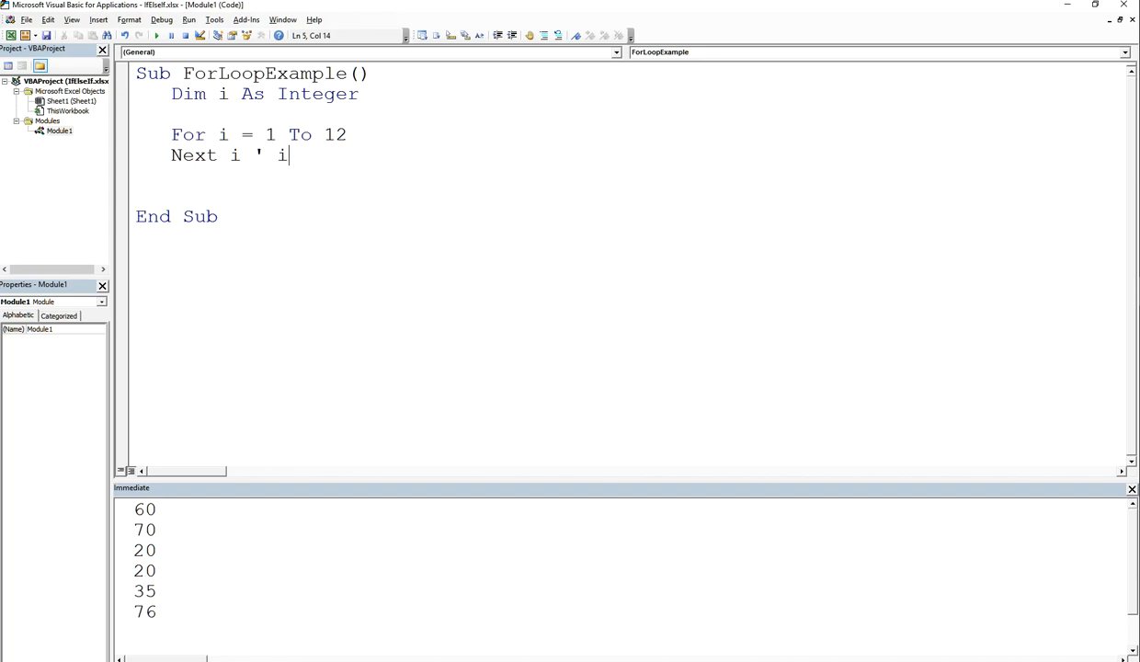
pyautogui.write('++')
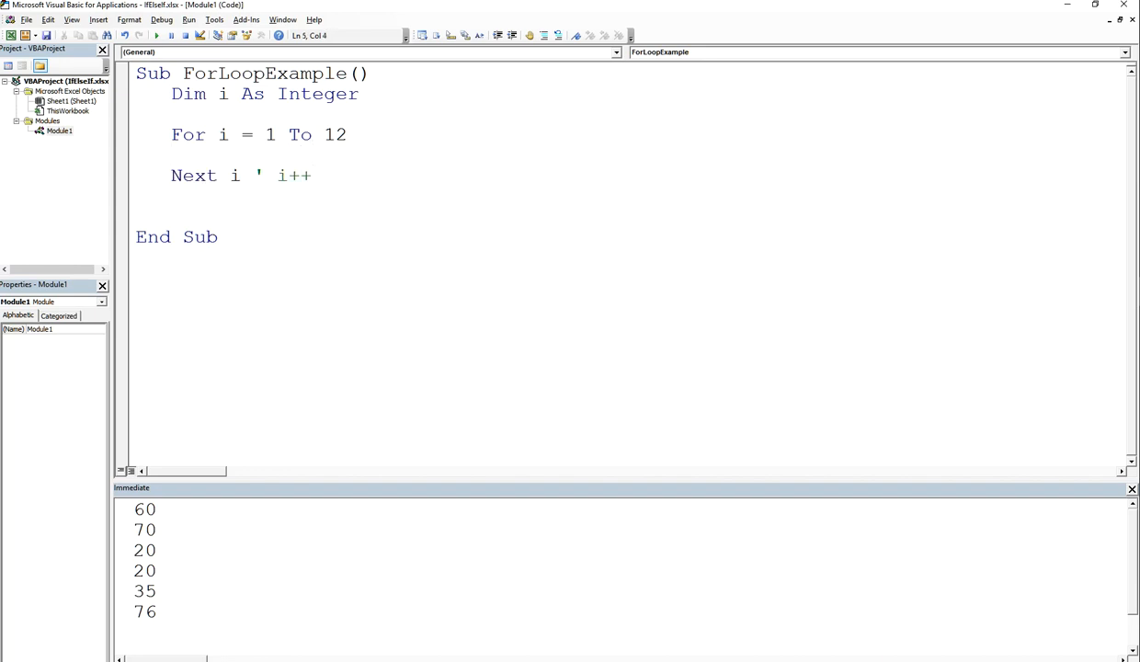
pyautogui.moveTo(214, 138)
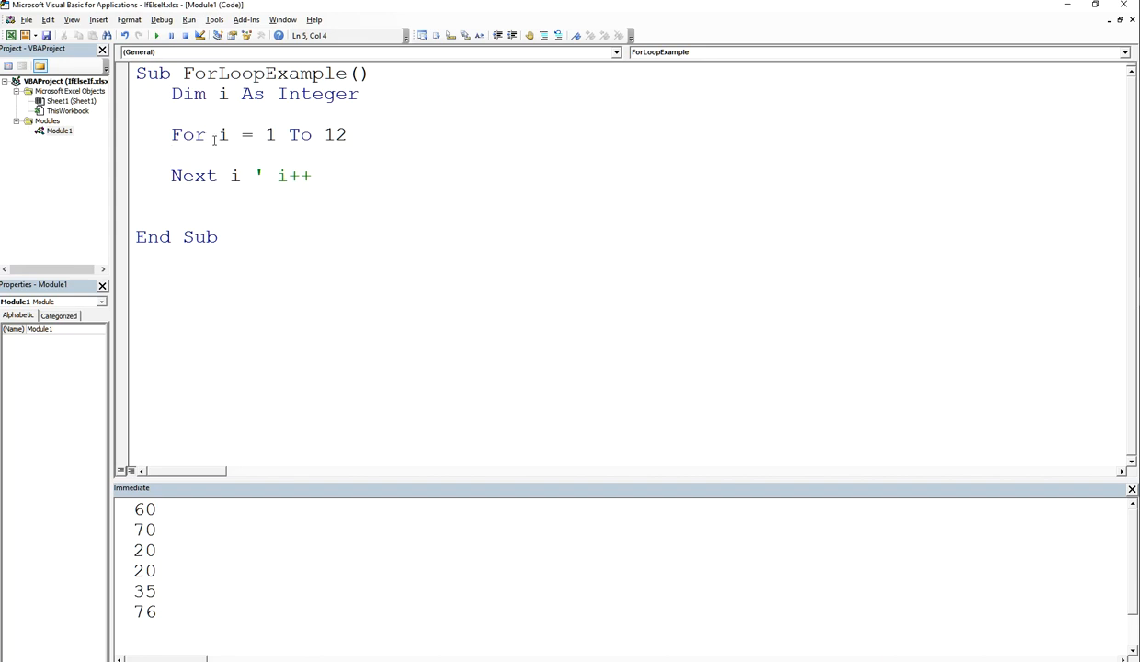
pyautogui.moveTo(247, 158)
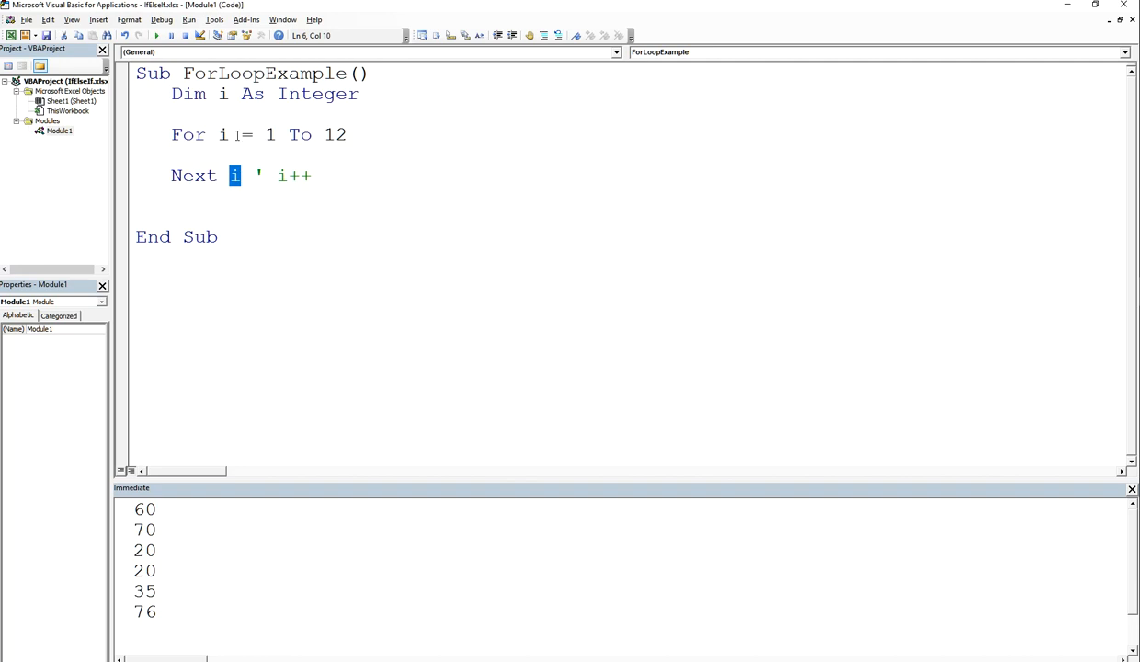
pyautogui.moveTo(239, 136)
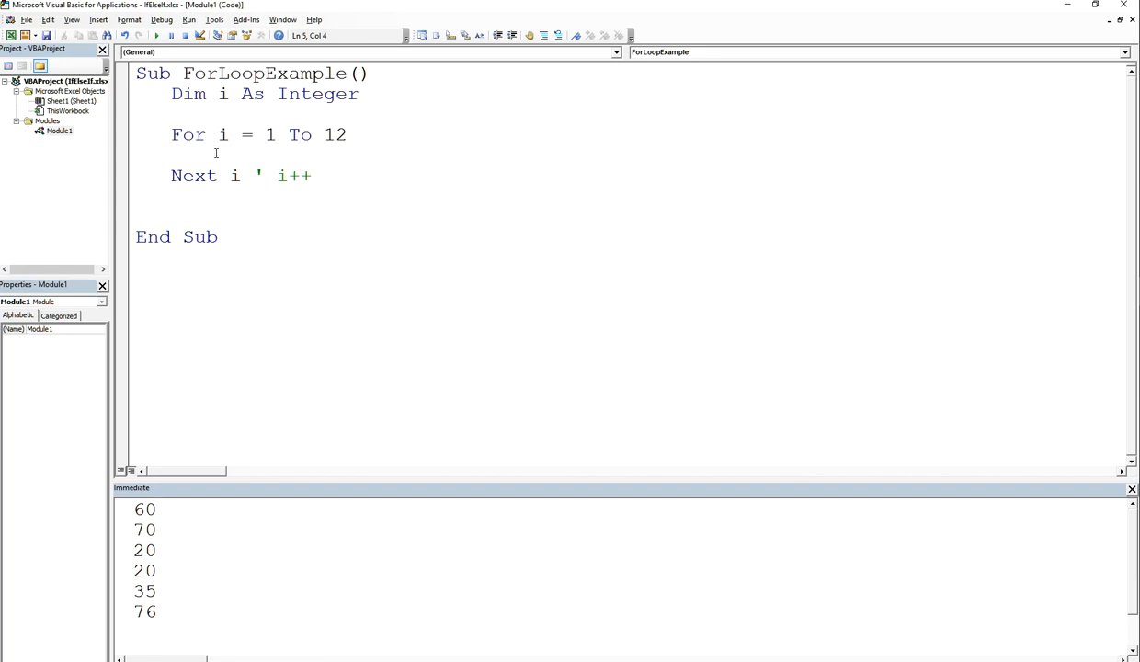
# Write Debug.Print Cells(i, 1).Value in the loop body and clear the old Immediate output.
pyautogui.click(230, 154)
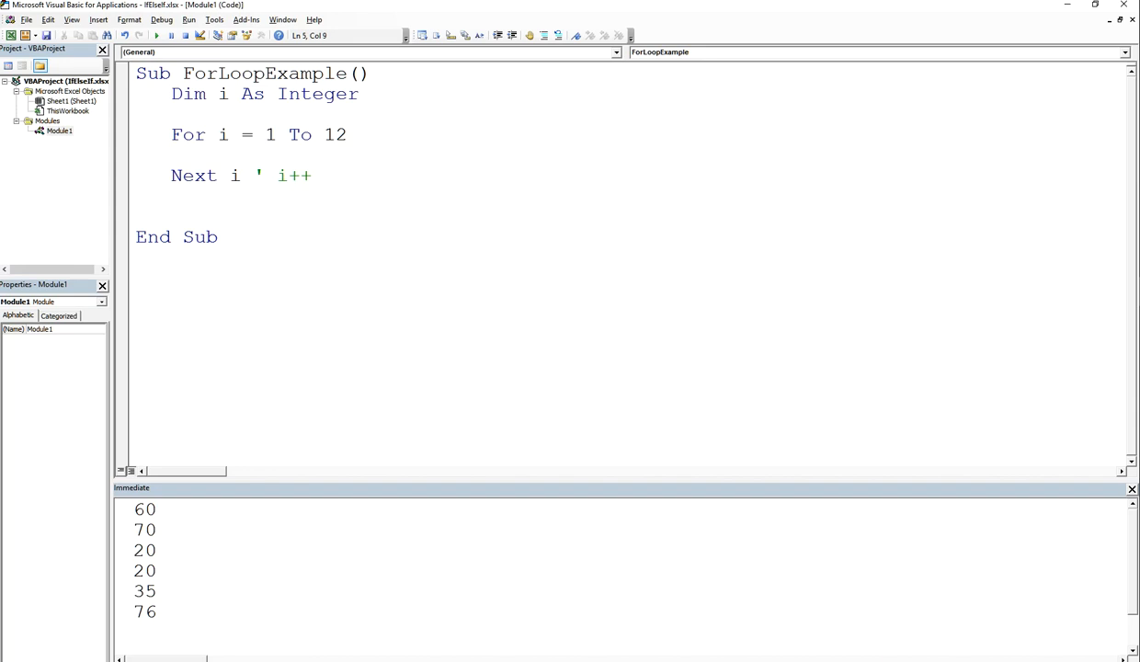
pyautogui.write('Debu')
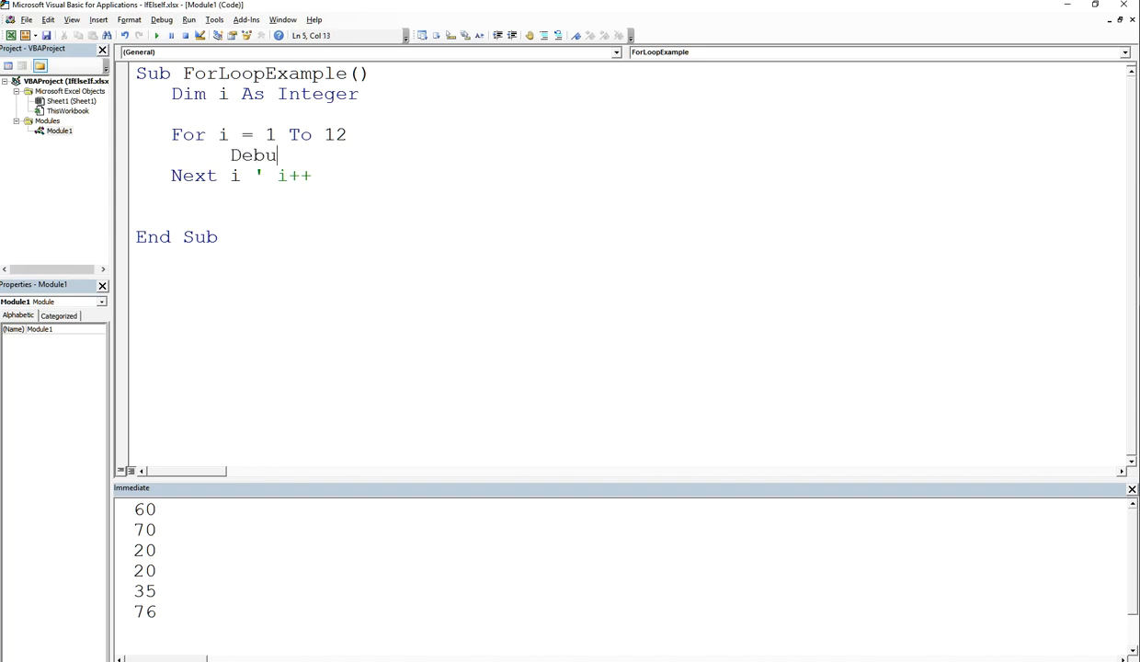
pyautogui.write('g.Print')
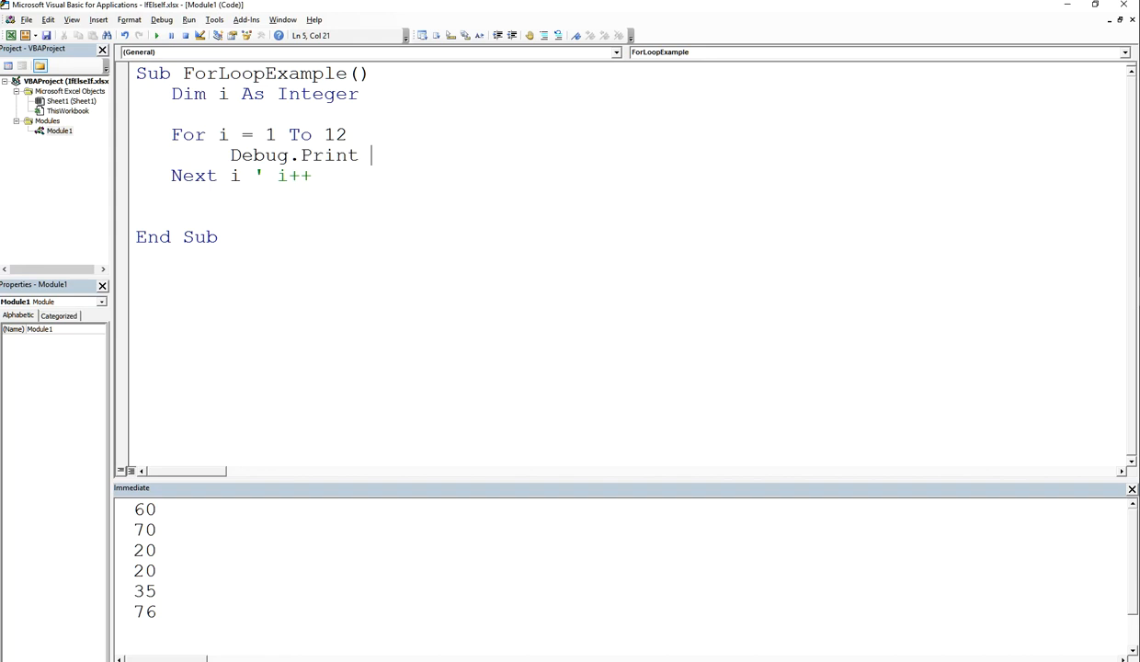
pyautogui.write('Ce')
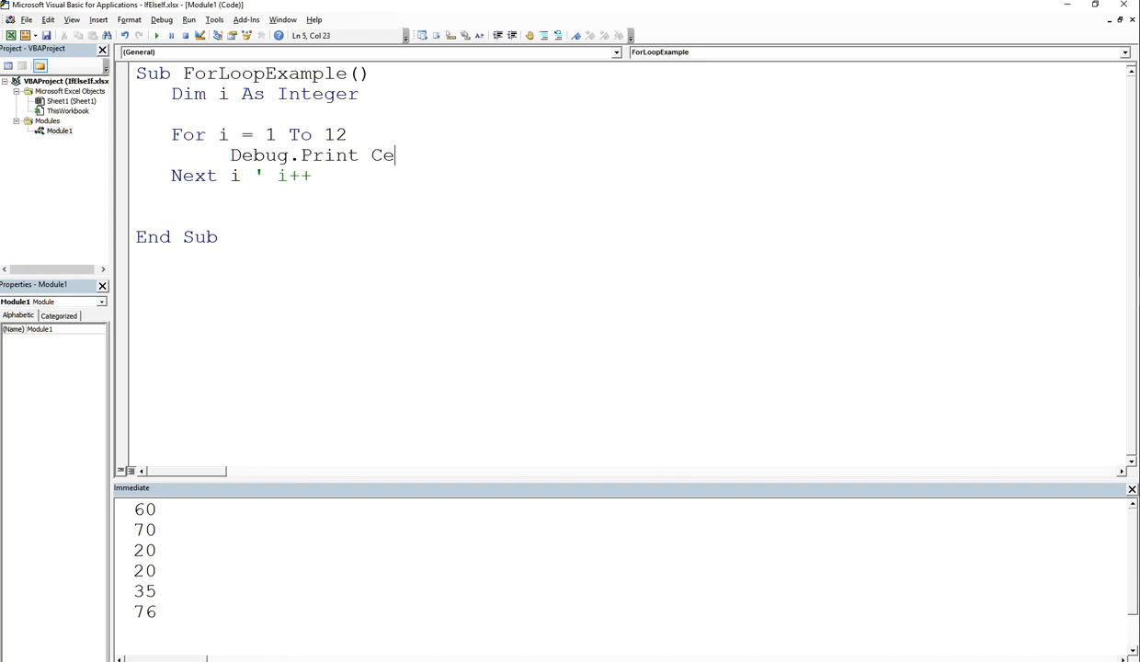
pyautogui.write('lls(i')
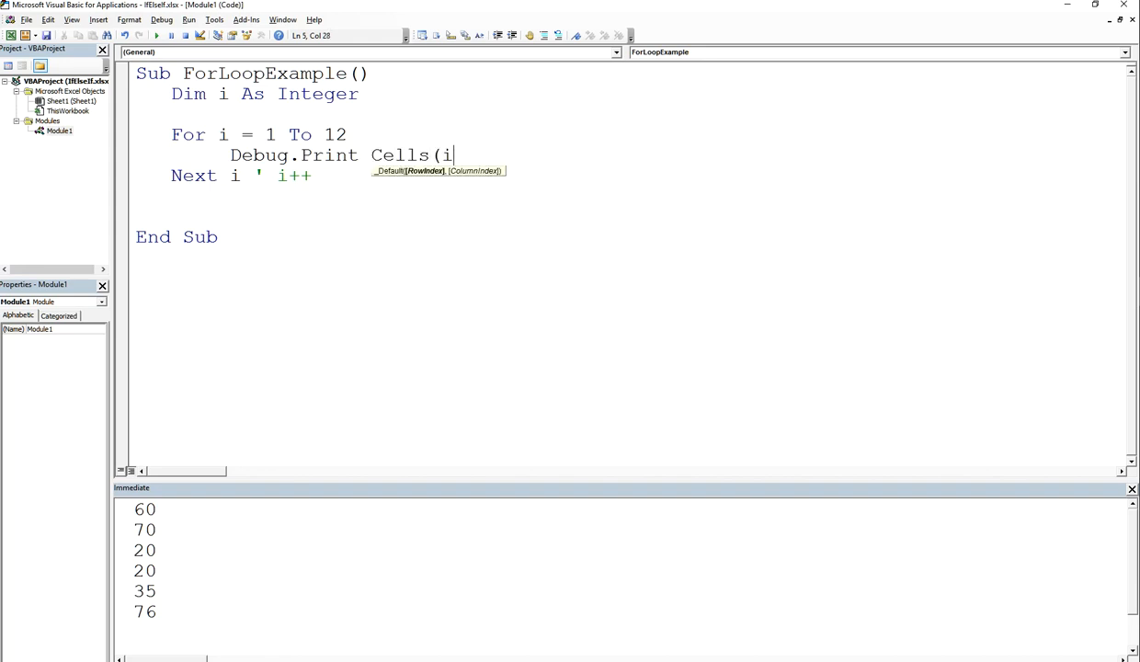
pyautogui.write(', 1')
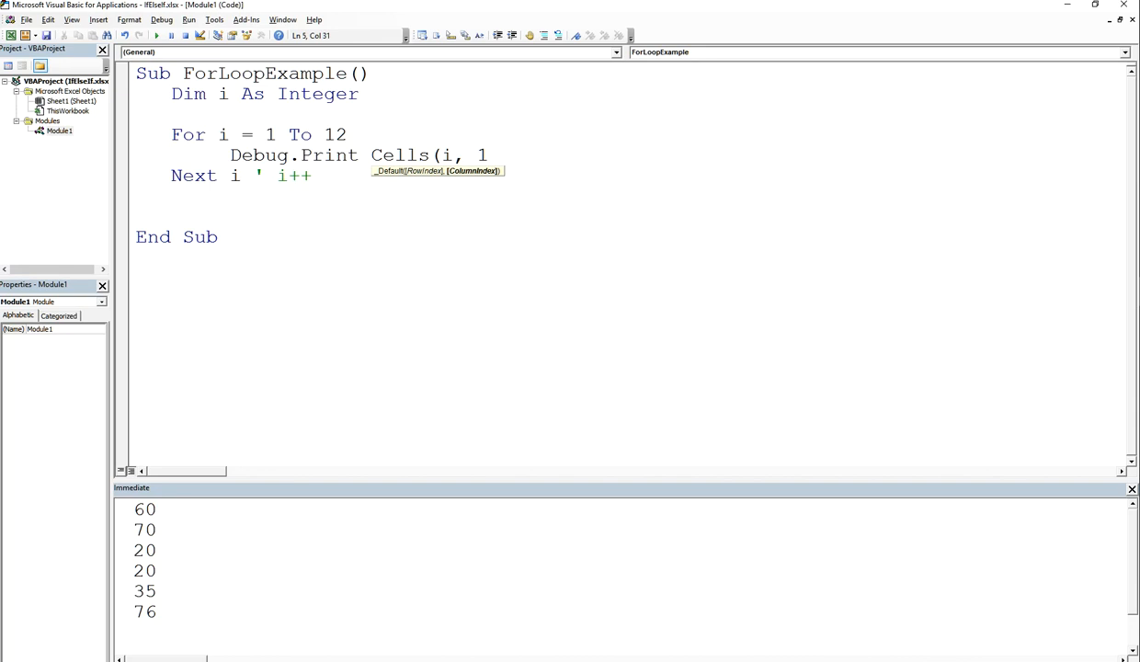
pyautogui.press('Backspace')
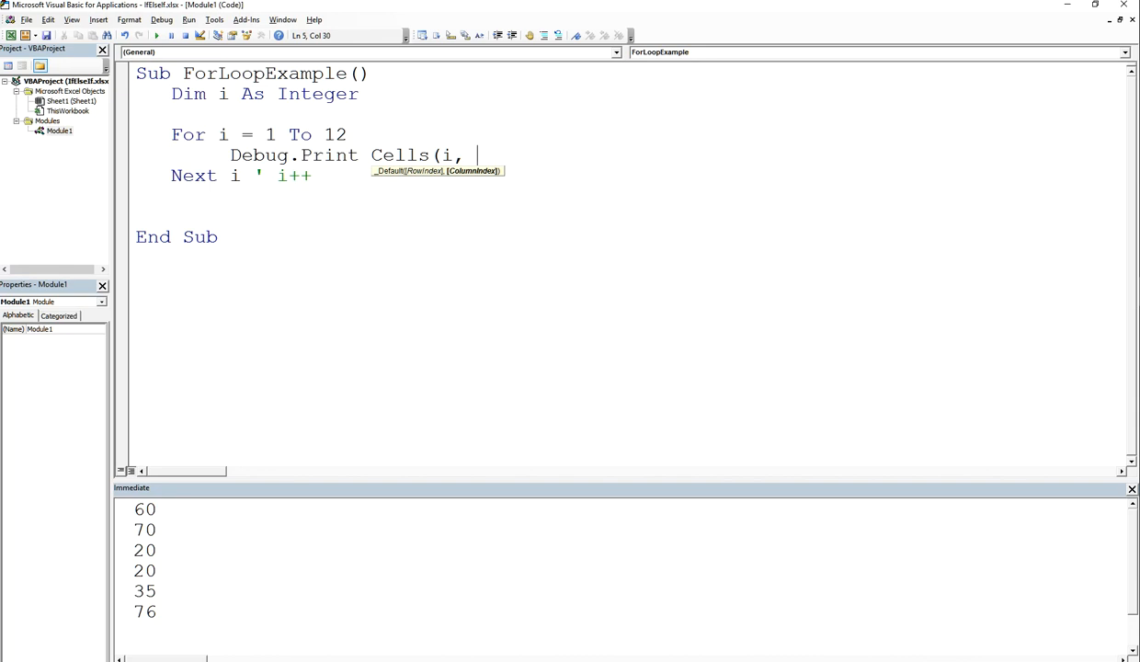
pyautogui.write('1).Valu')
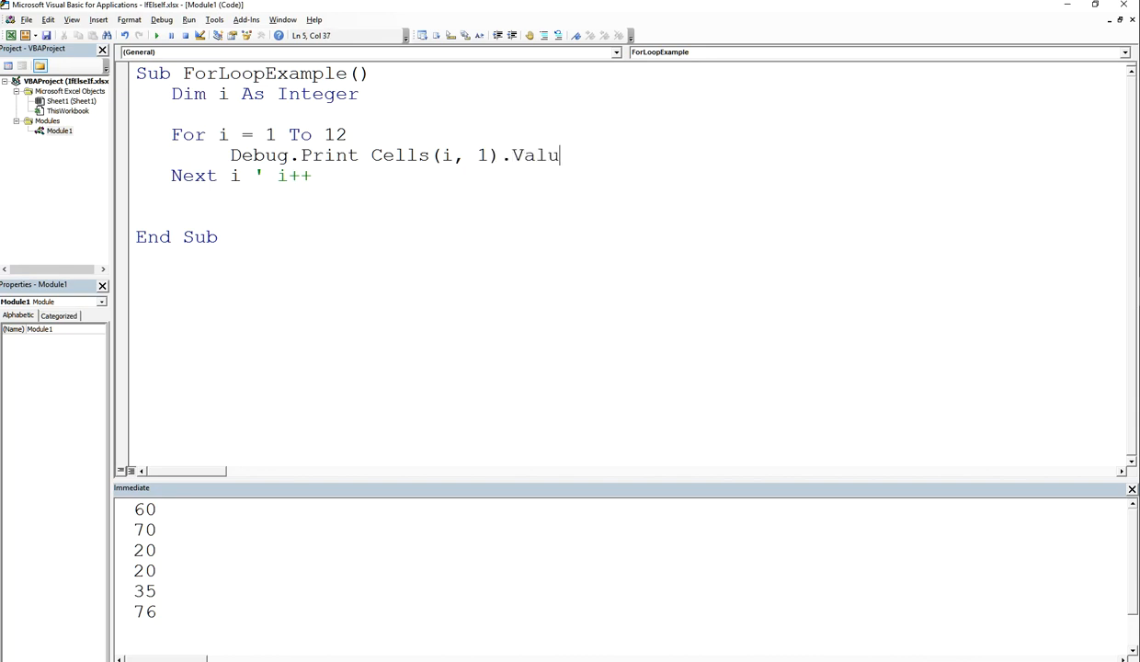
pyautogui.write('e')
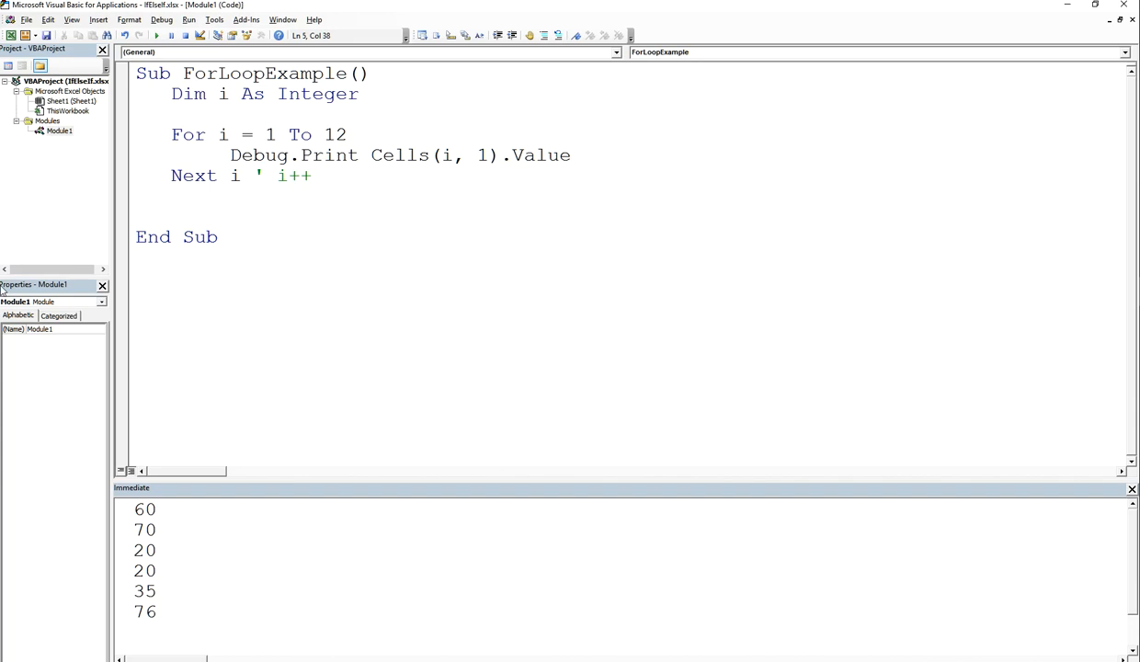
pyautogui.moveTo(147, 508); pyautogui.dragTo(147, 616)
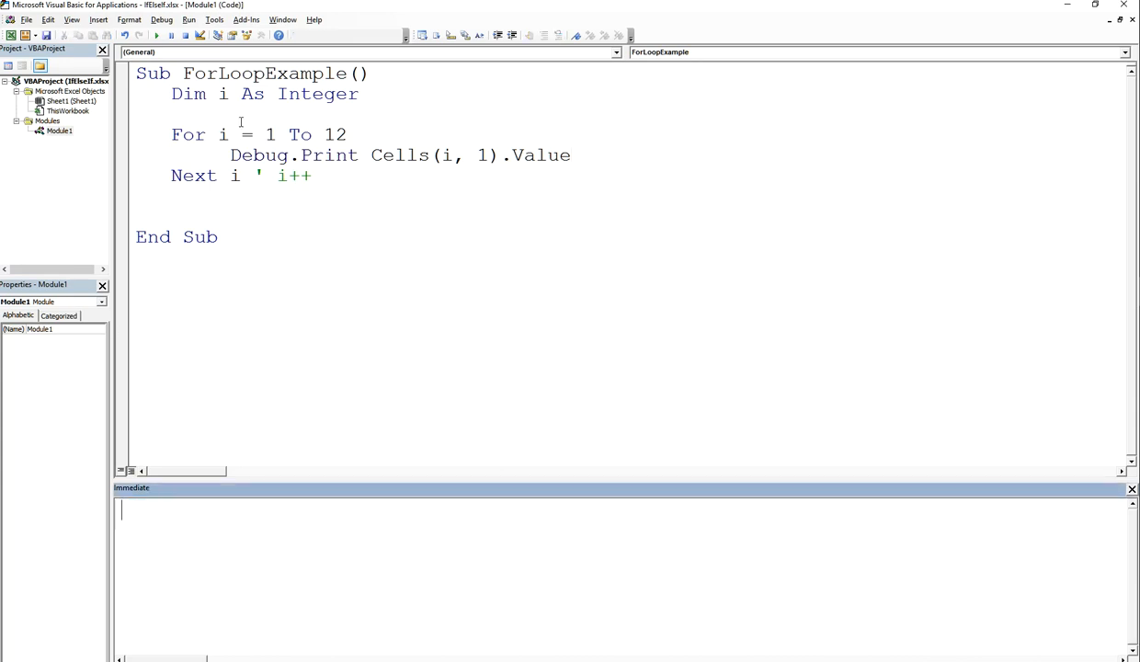
# Switch to the worksheet and point out the column A values that Cells(i, 1) reads.
pyautogui.doubleClick(445, 155)
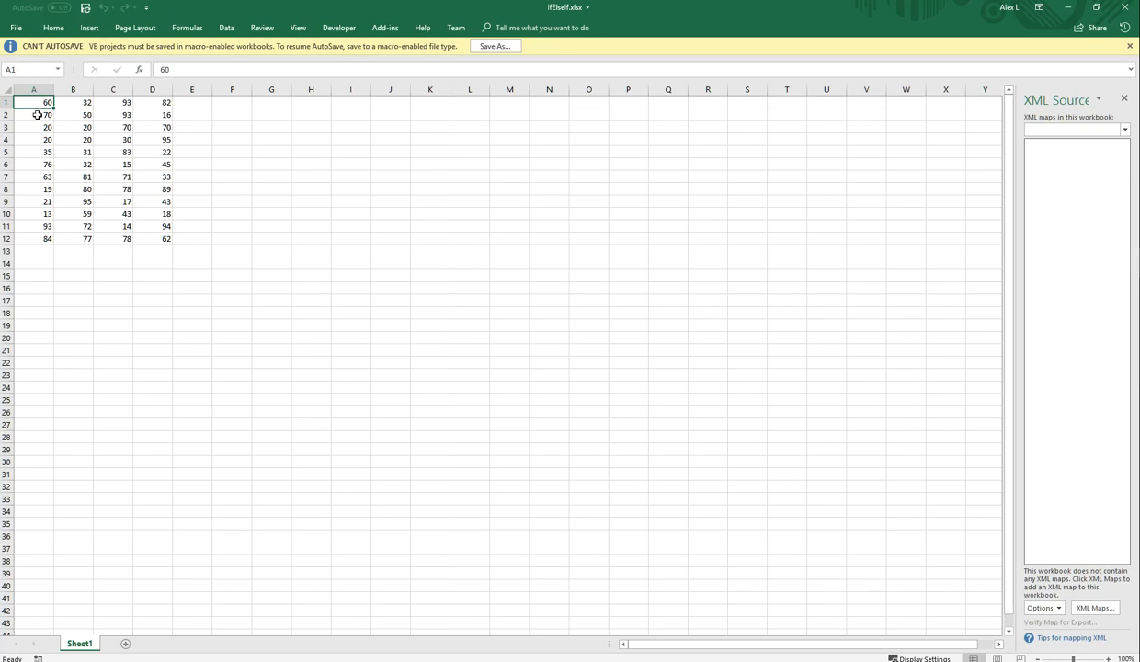
pyautogui.click(33, 114)
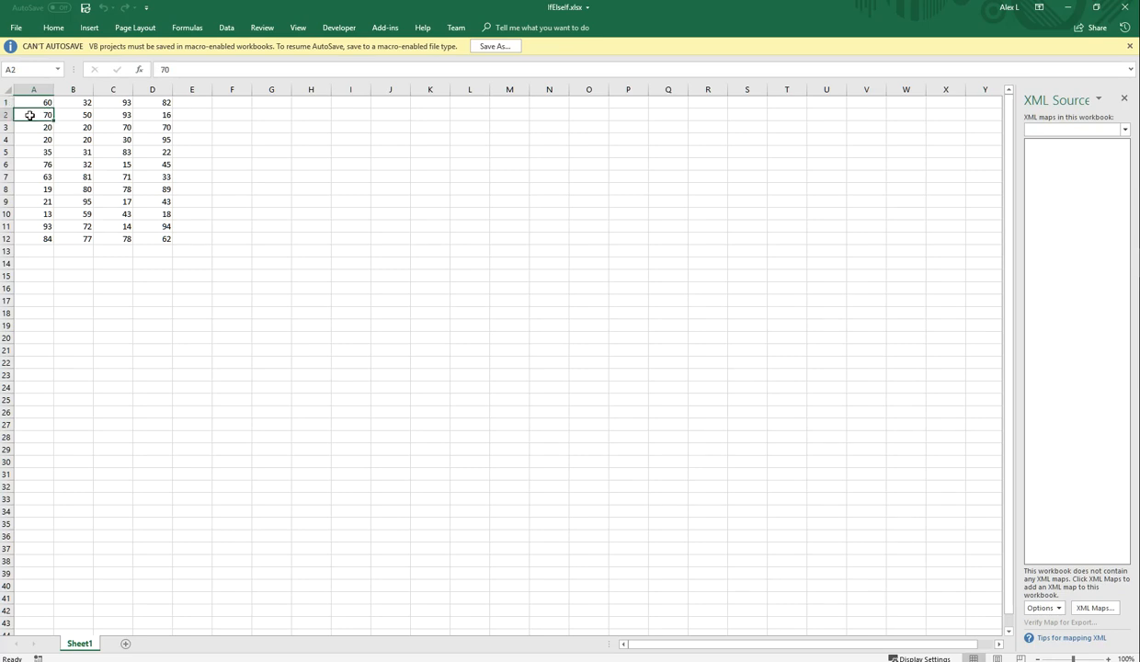
pyautogui.click(33, 127)
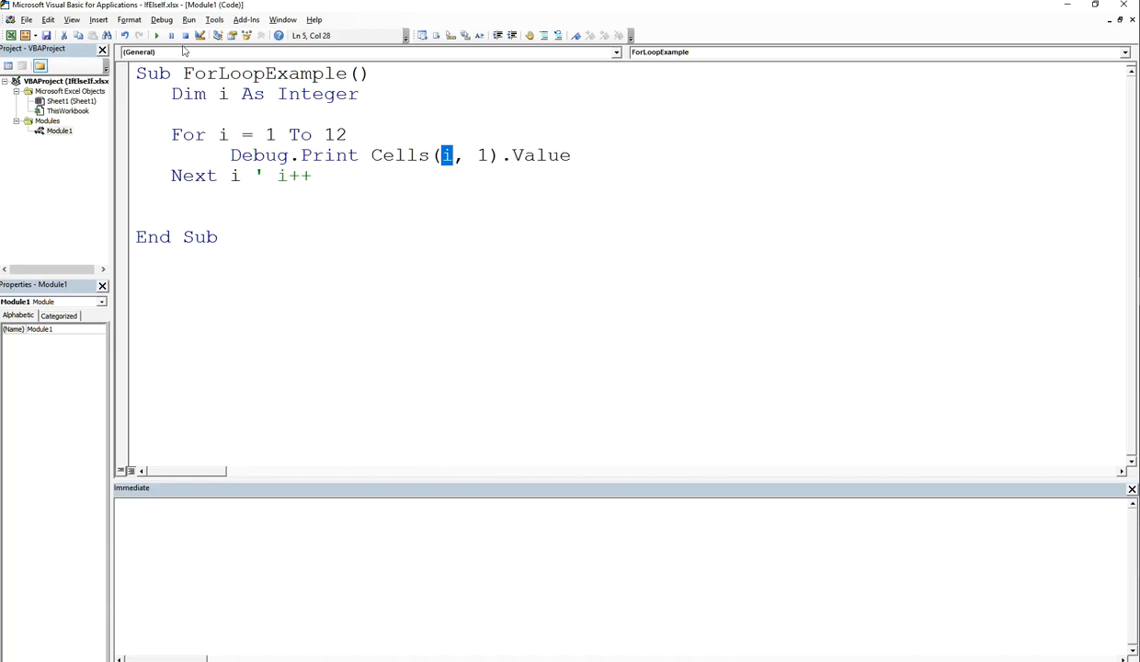
pyautogui.click(157, 35)
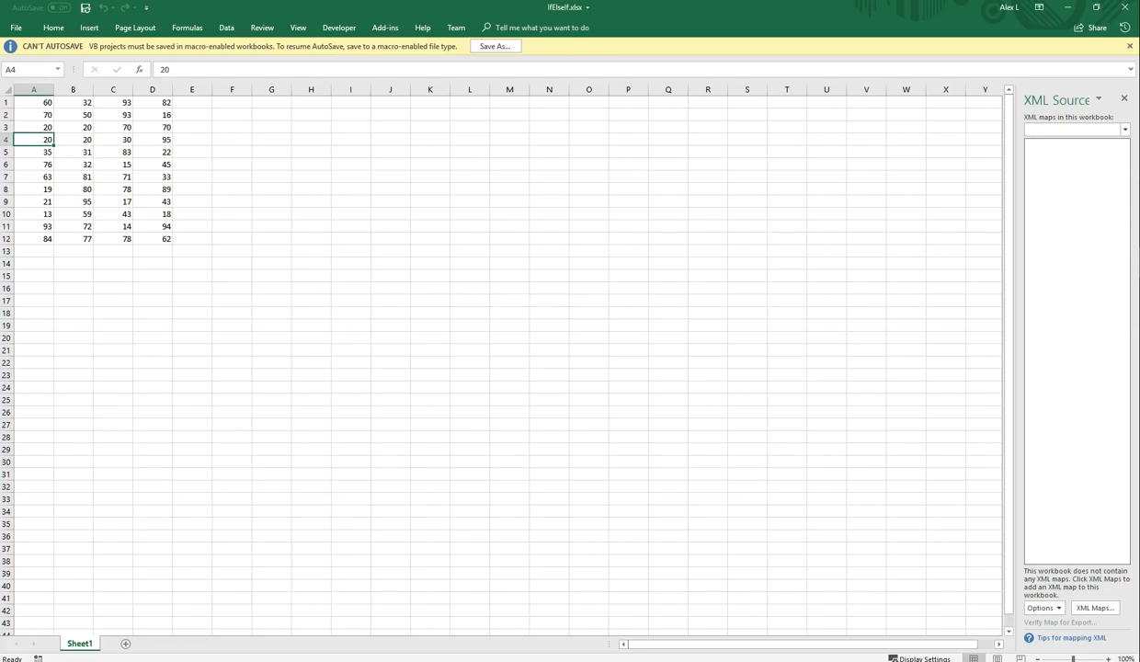
pyautogui.click(33, 228)
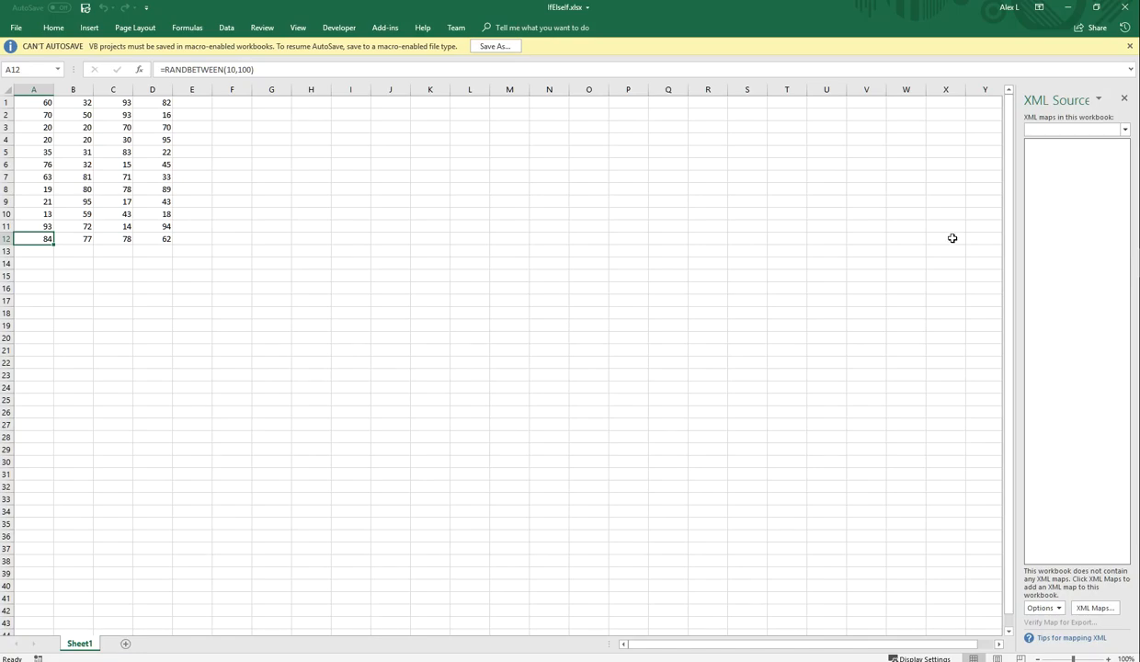
pyautogui.moveTo(162, 109)
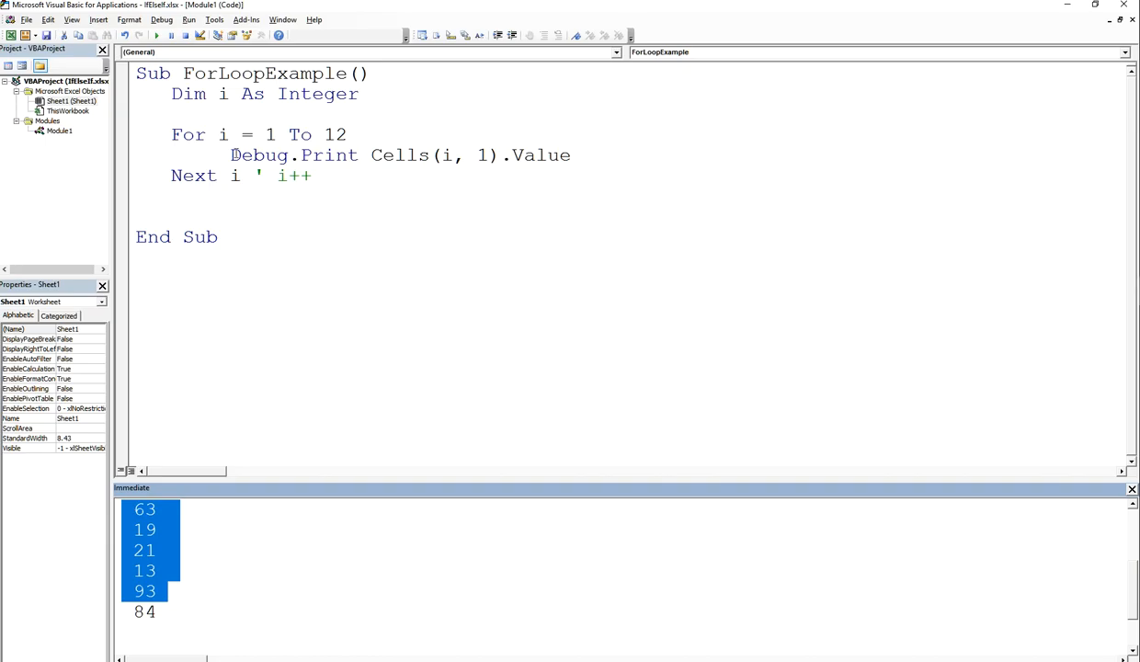
# Comment out the Debug.Print line with an apostrophe and return to the worksheet.
pyautogui.click(291, 202)
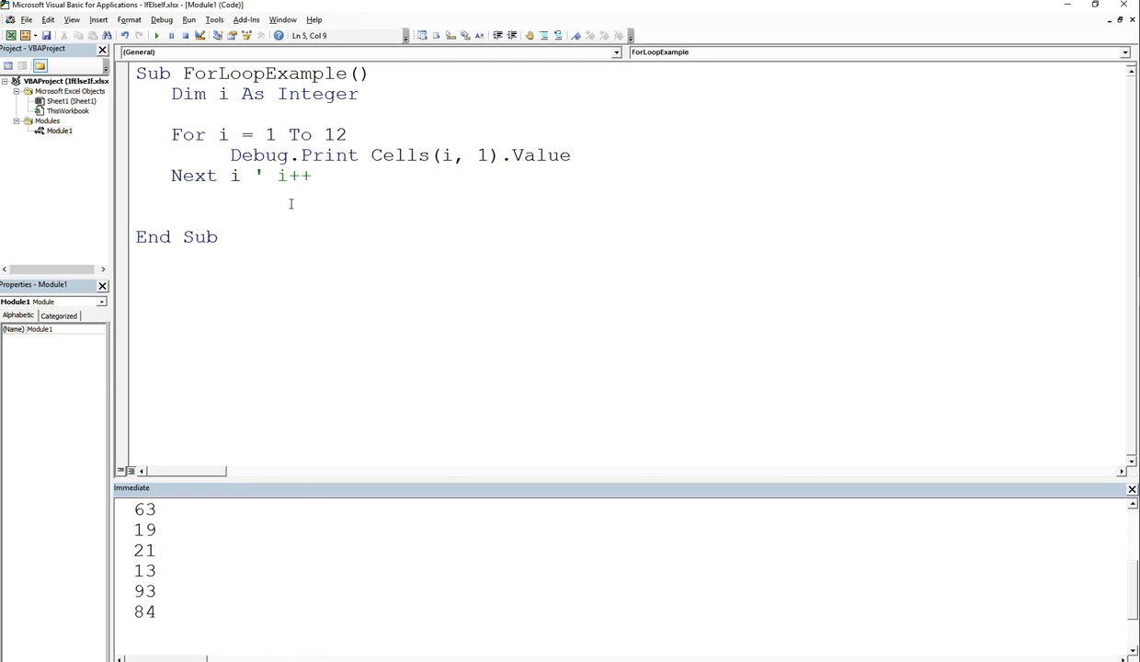
pyautogui.write("'")
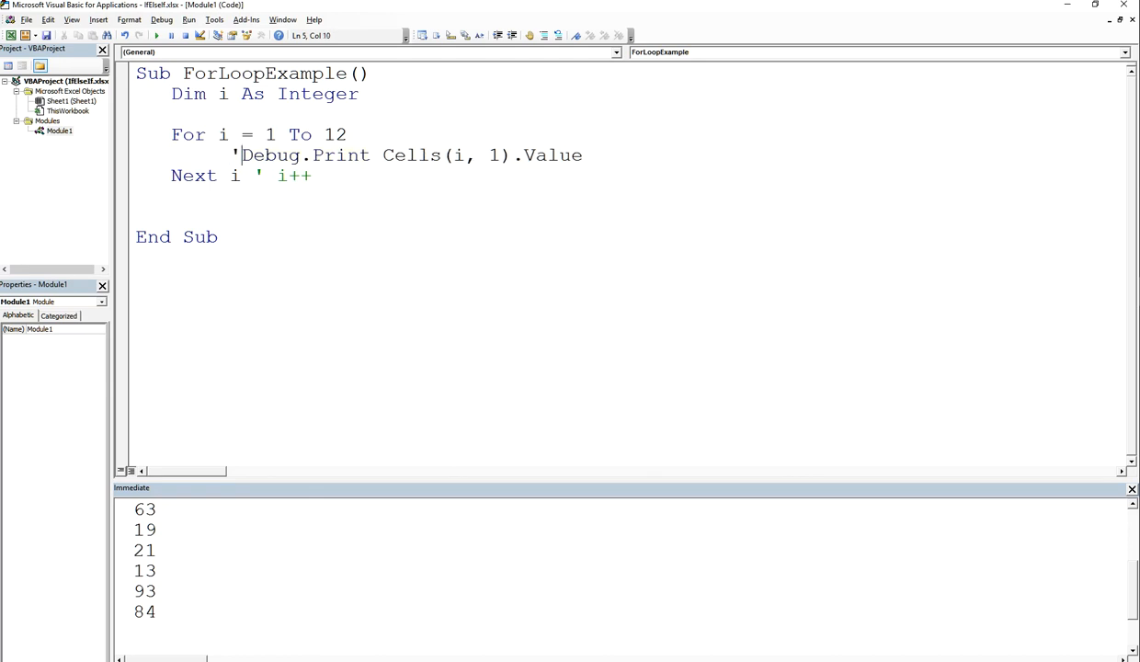
pyautogui.click(302, 155)
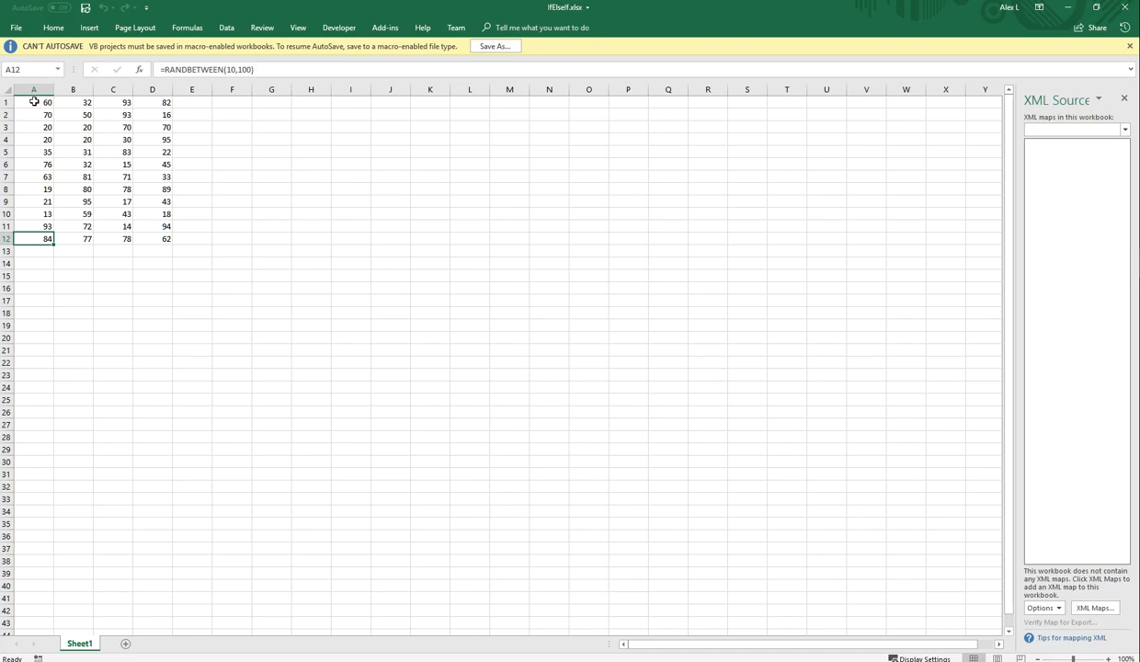
# Point out column A and the first values in columns B and D.
pyautogui.click(33, 88)
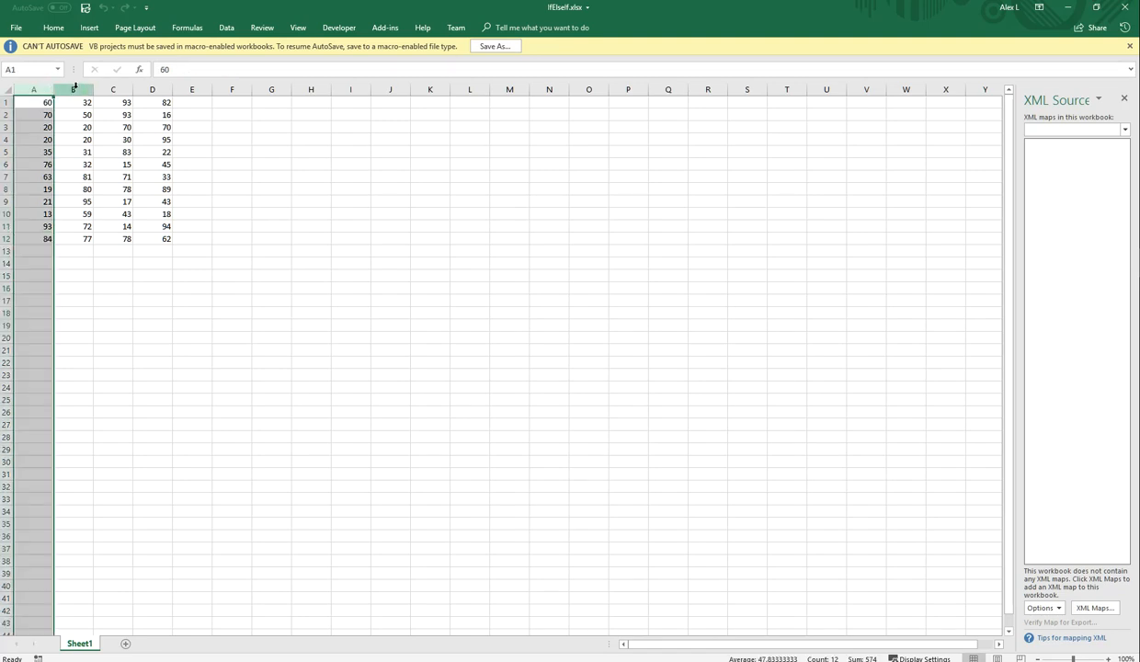
pyautogui.click(74, 103)
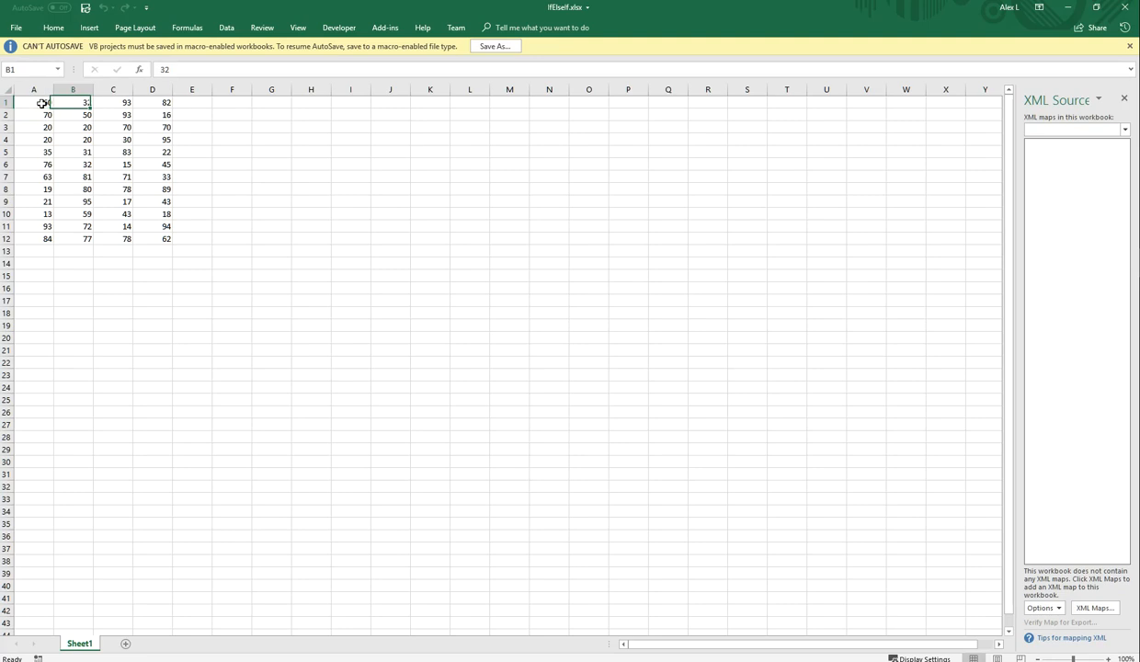
pyautogui.click(151, 103)
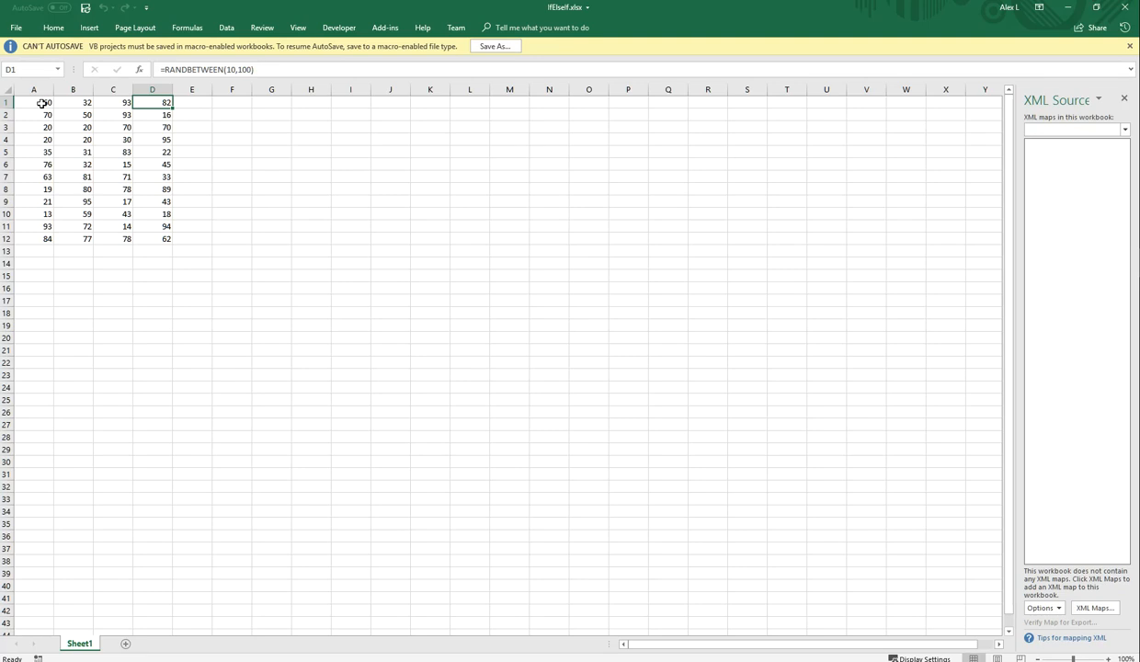
pyautogui.moveTo(46, 103)
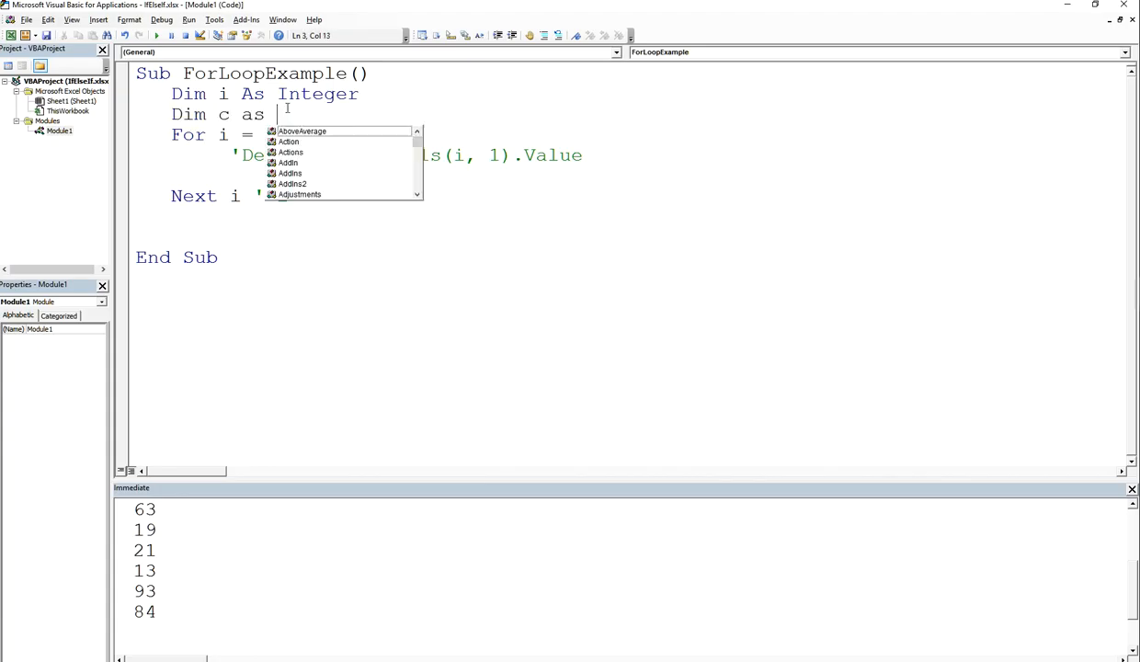
# Declare c As Integer with a 'Columns comment and write For c = 1 To 4.
pyautogui.write('Integer')
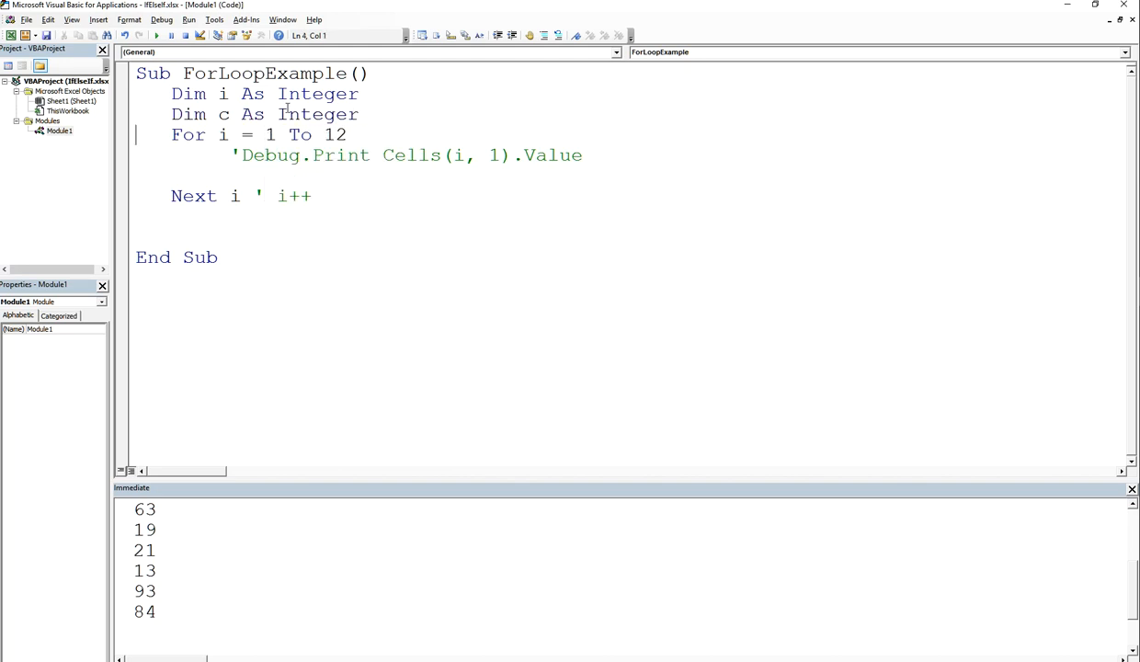
pyautogui.write("'")
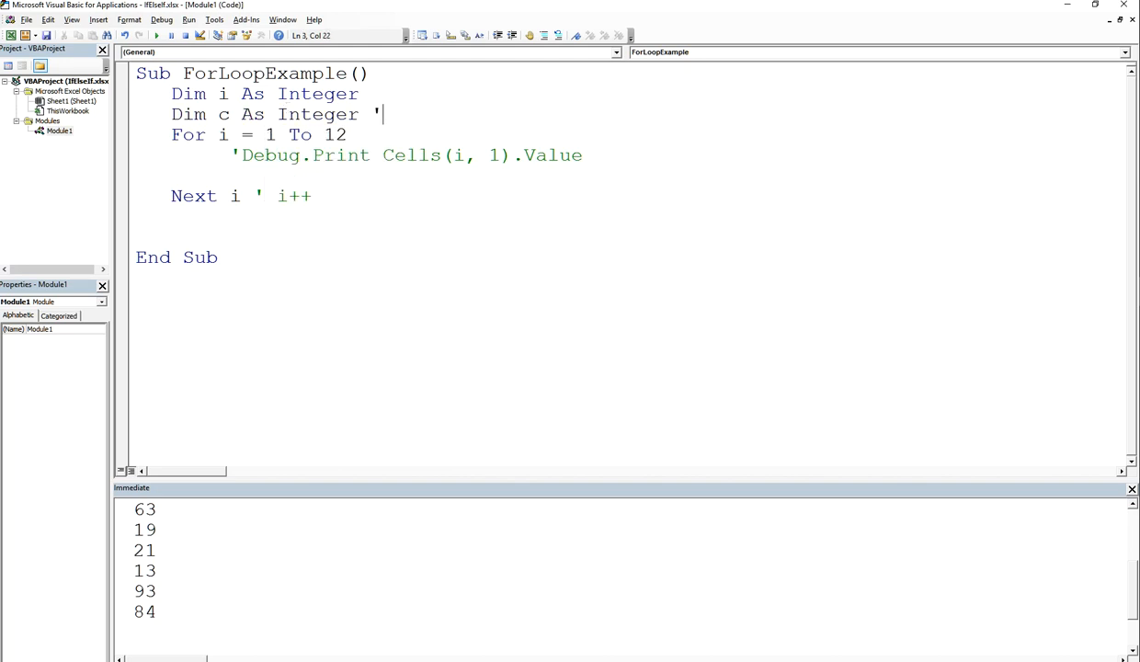
pyautogui.write('Columns')
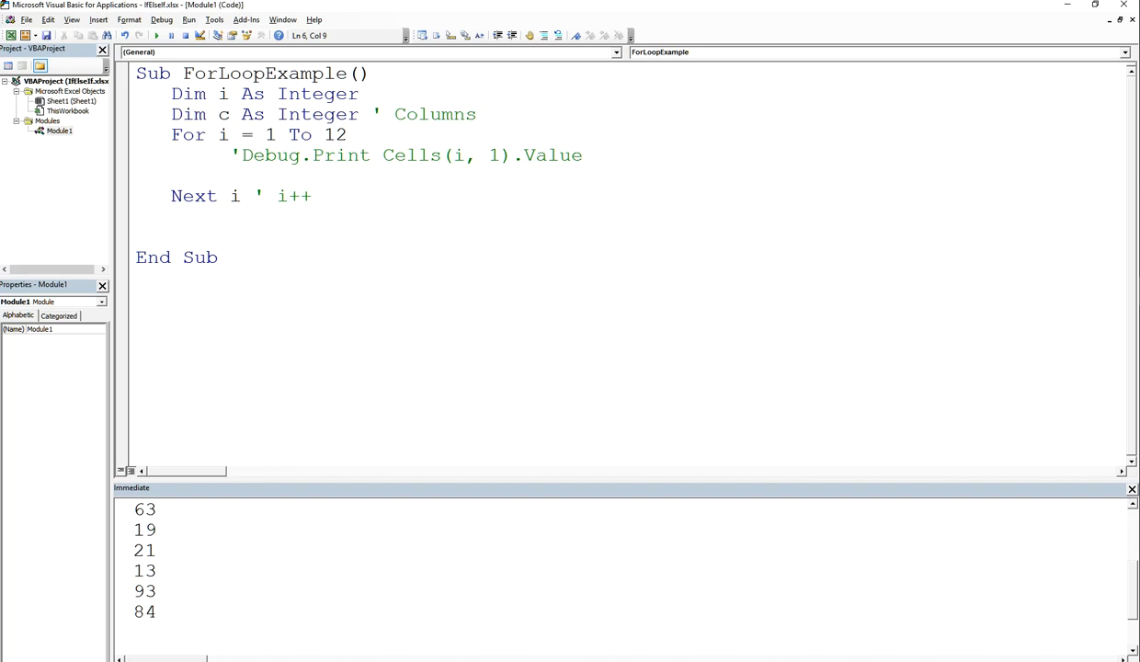
pyautogui.write('For')
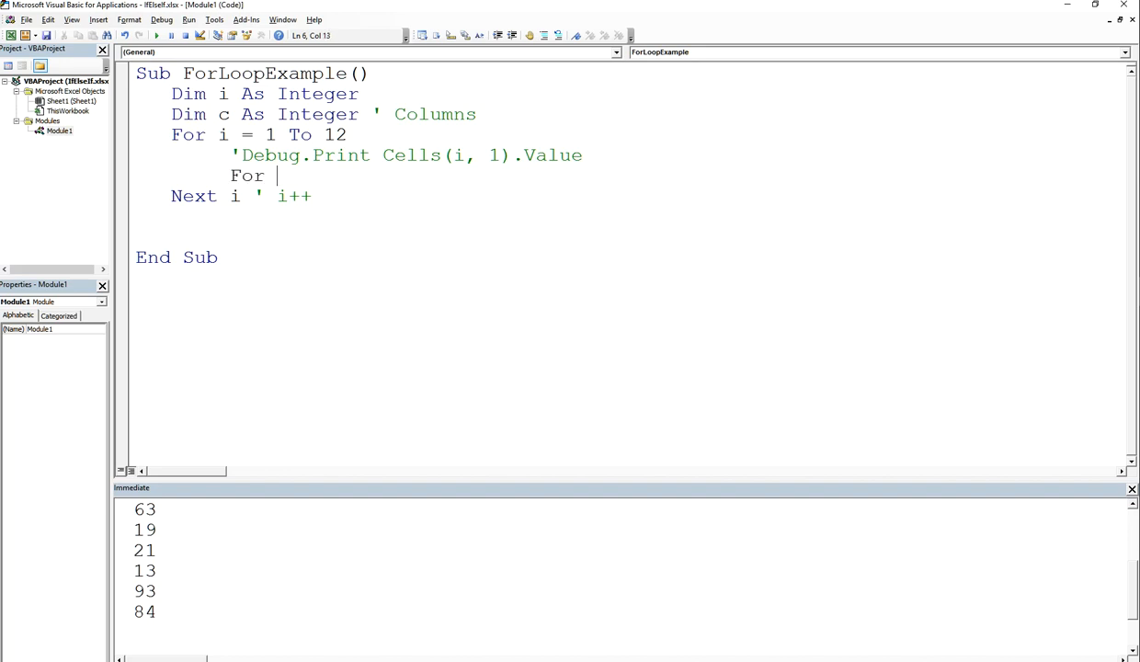
pyautogui.write('c =')
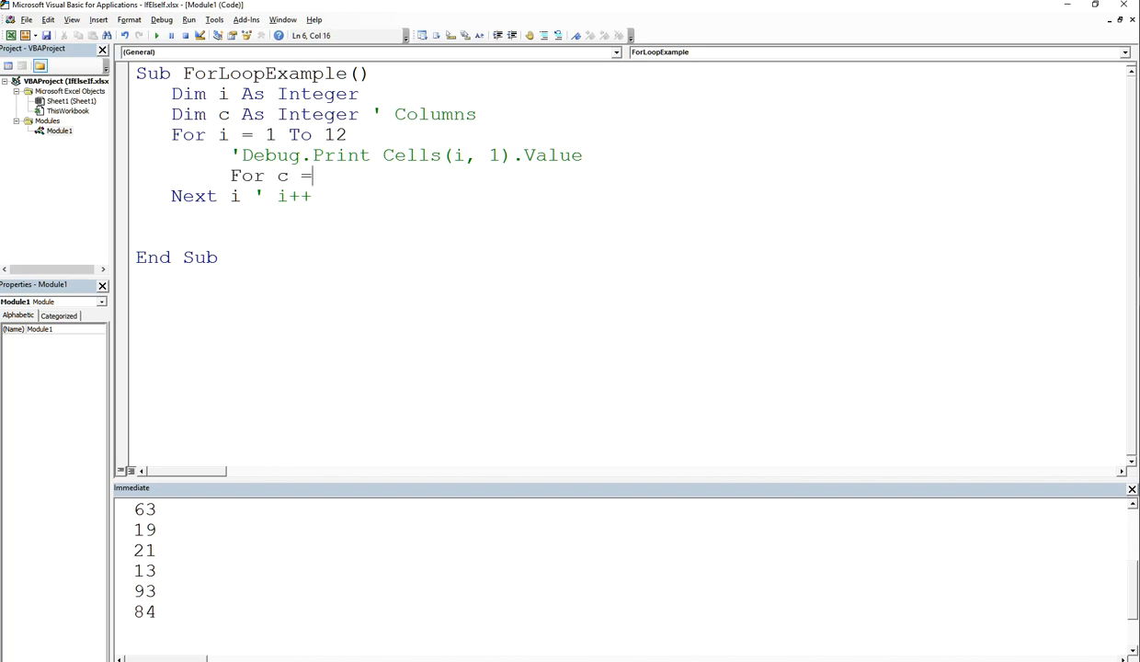
pyautogui.write('1 to')
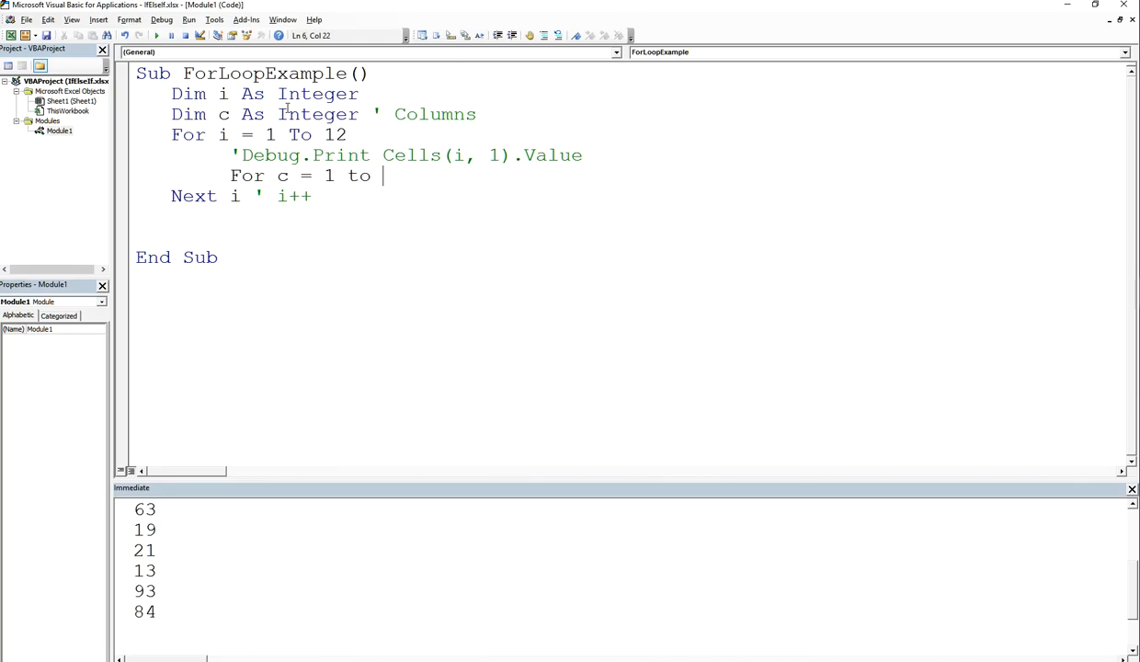
pyautogui.write('4')
pyautogui.write('Next c')
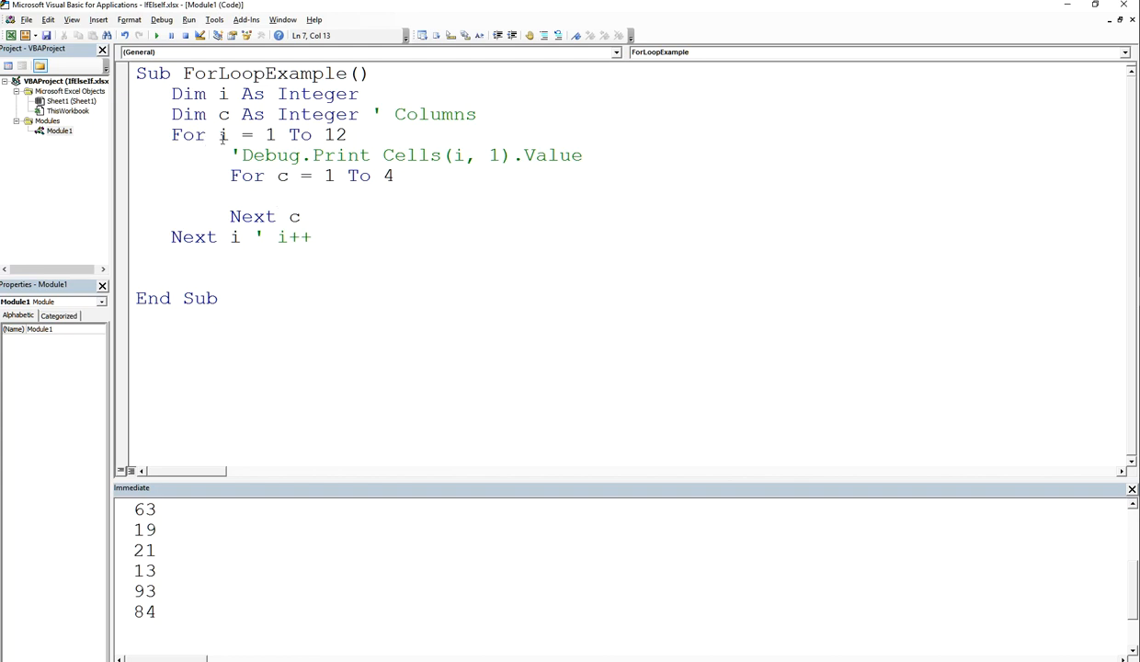
pyautogui.moveTo(360, 195)
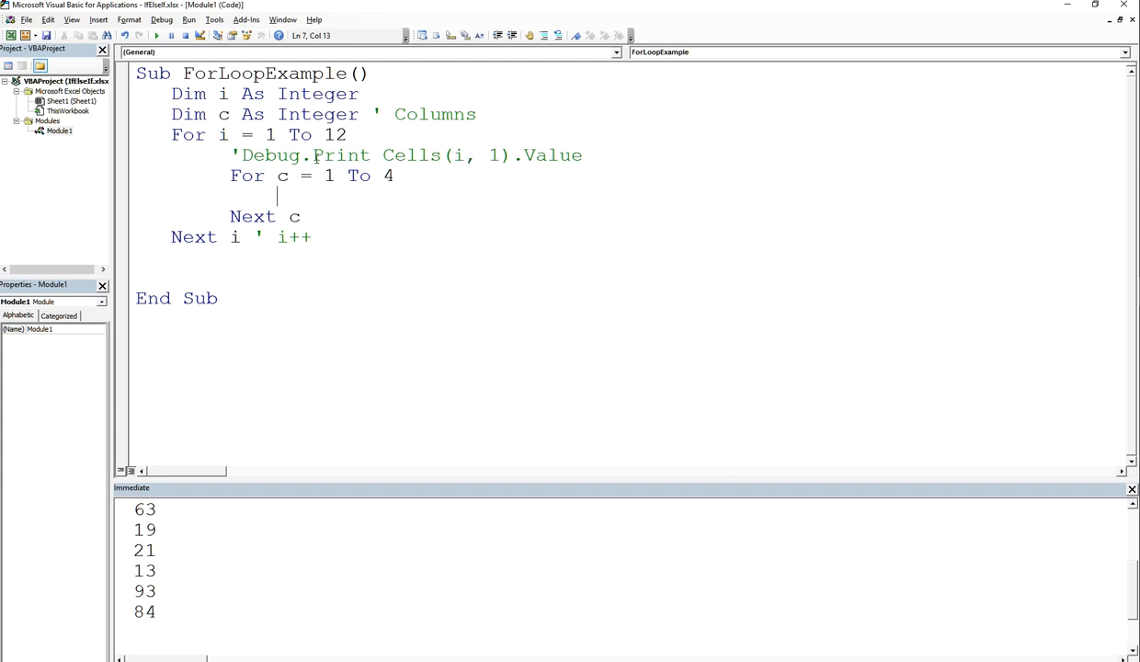
# Copy the Debug.Print line into the inner loop and change it to Cells(i, c).Value.
pyautogui.moveTo(243, 155); pyautogui.dragTo(582, 154)
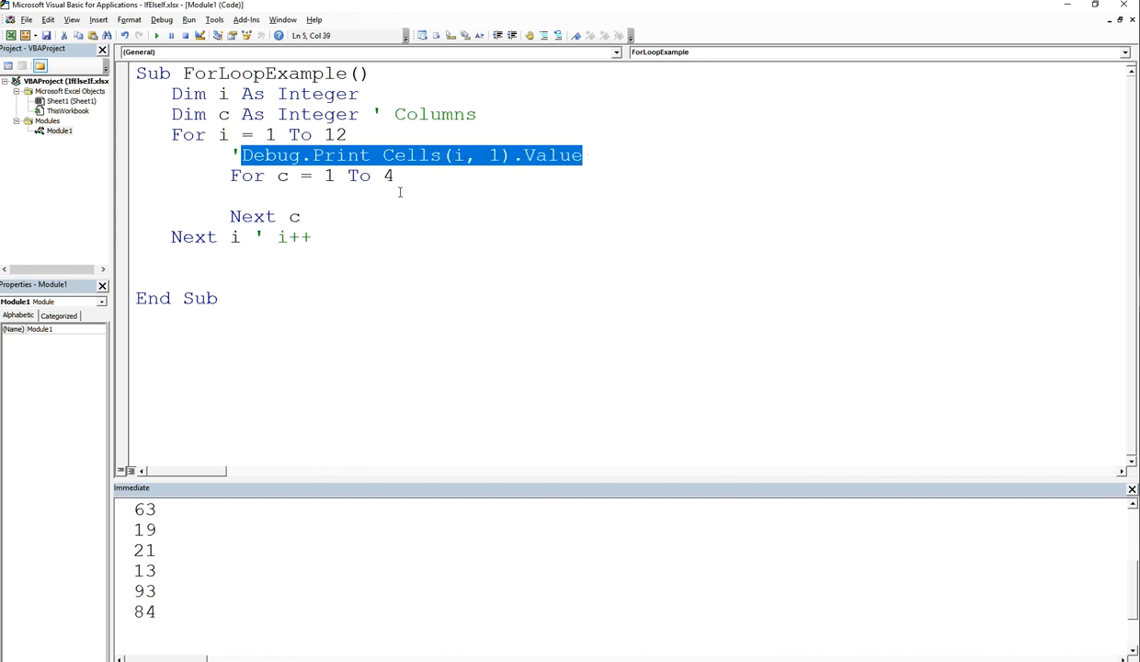
pyautogui.write('Debug.Print Cells(i,1).Value')
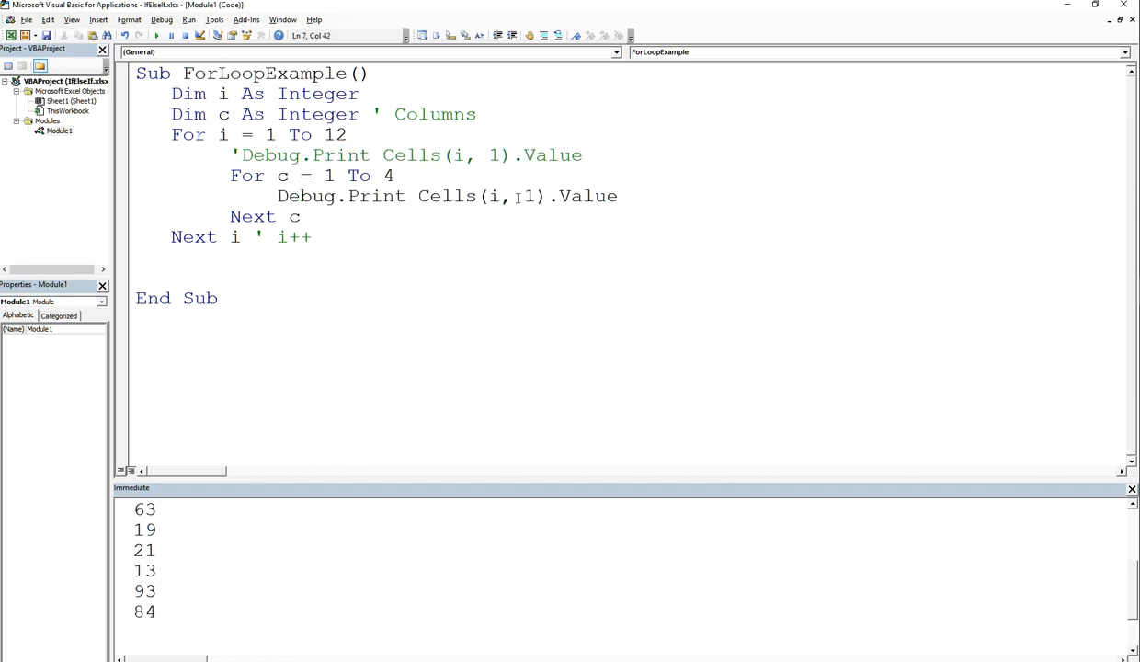
pyautogui.write('C')
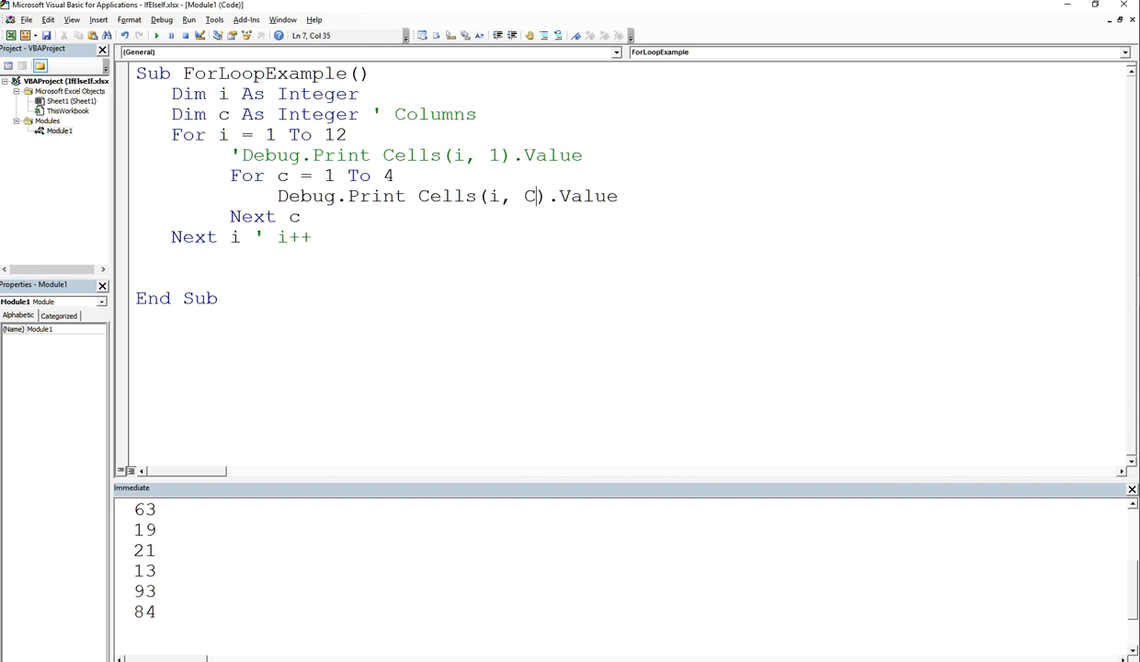
pyautogui.write('c')
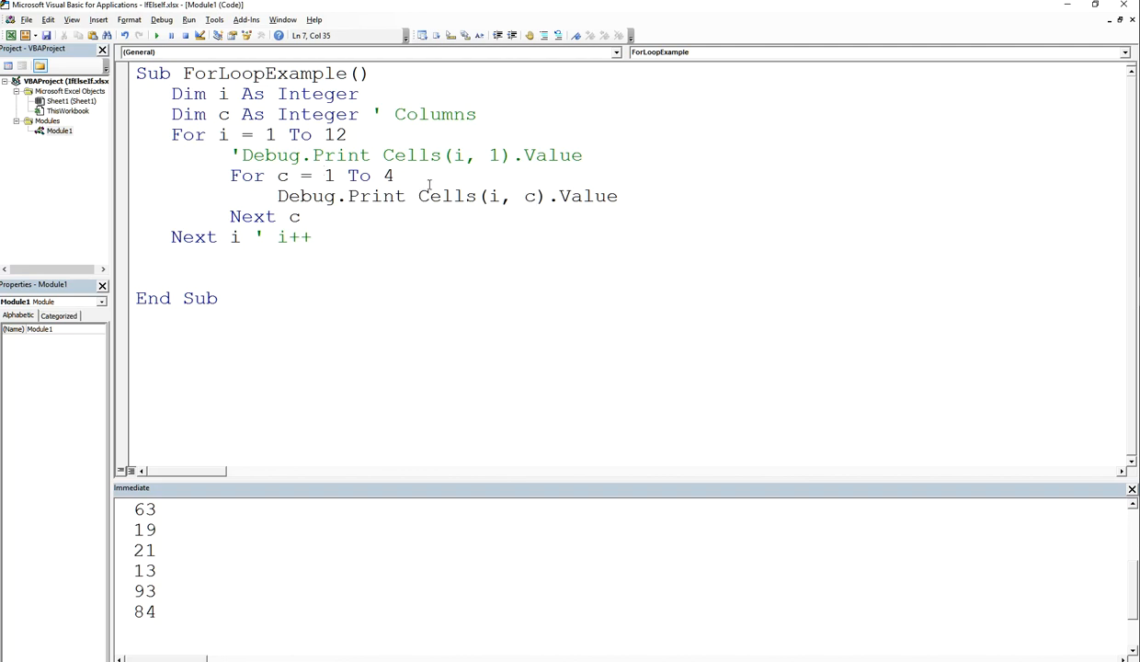
pyautogui.doubleClick(493, 195)
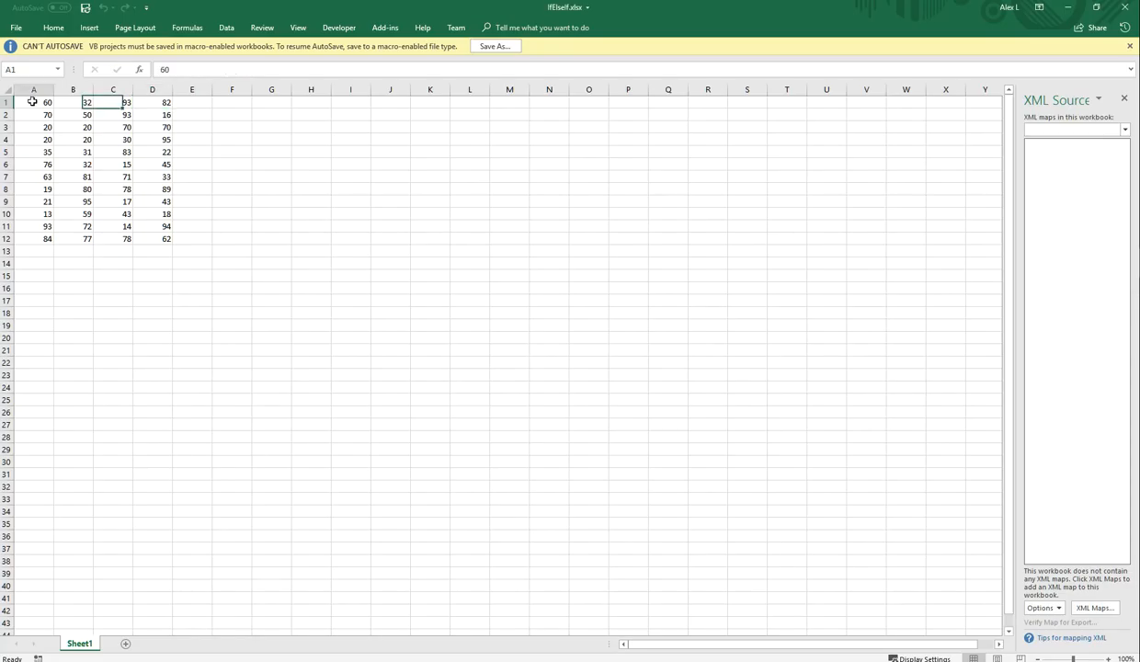
pyautogui.click(33, 103)
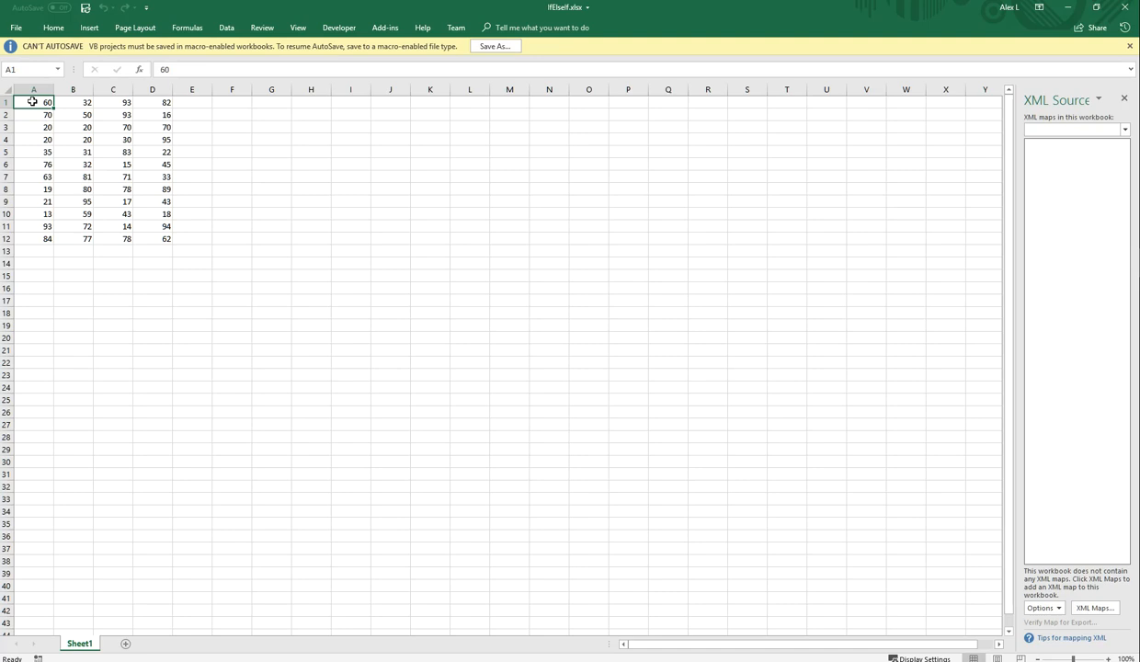
pyautogui.moveTo(158, 99)
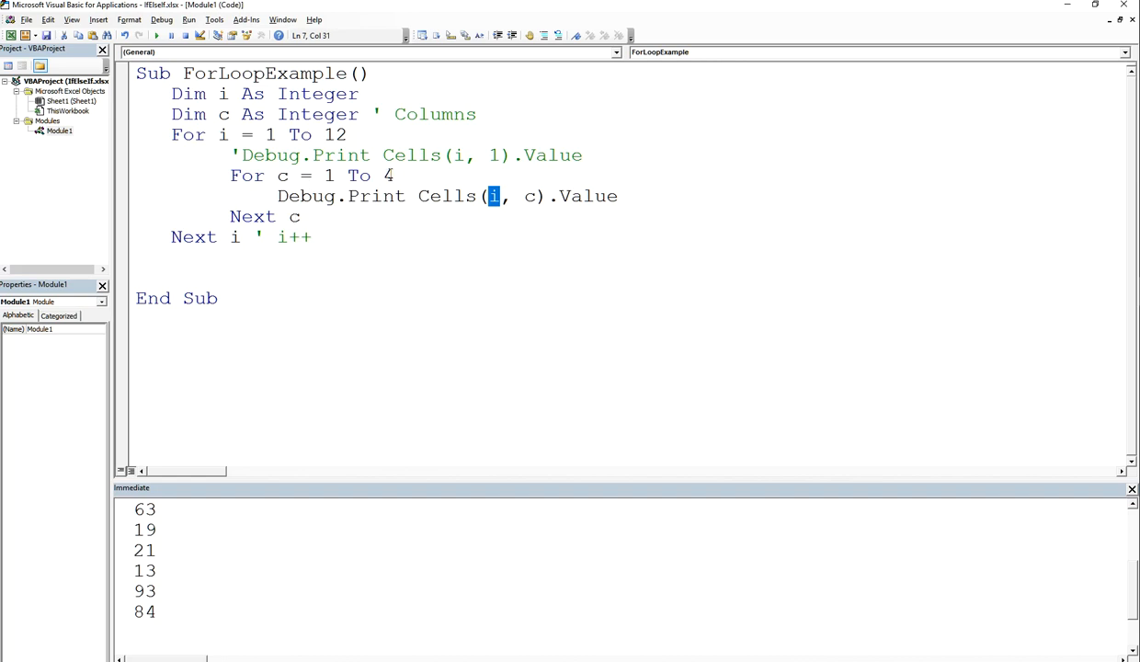
pyautogui.moveTo(287, 220)
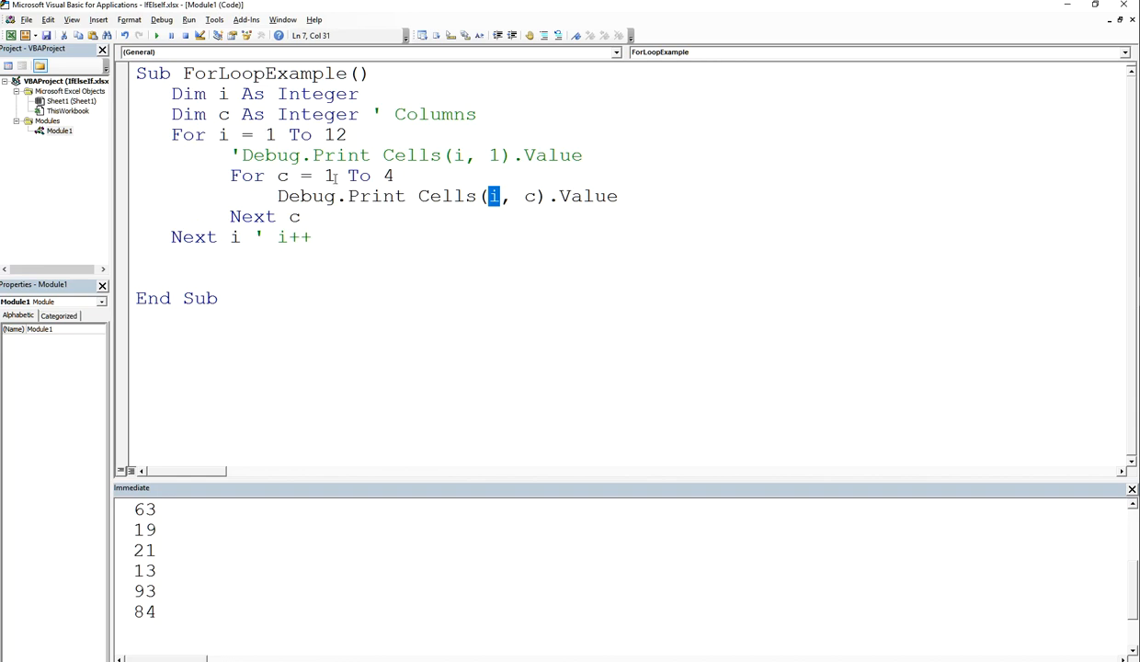
pyautogui.moveTo(493, 195)
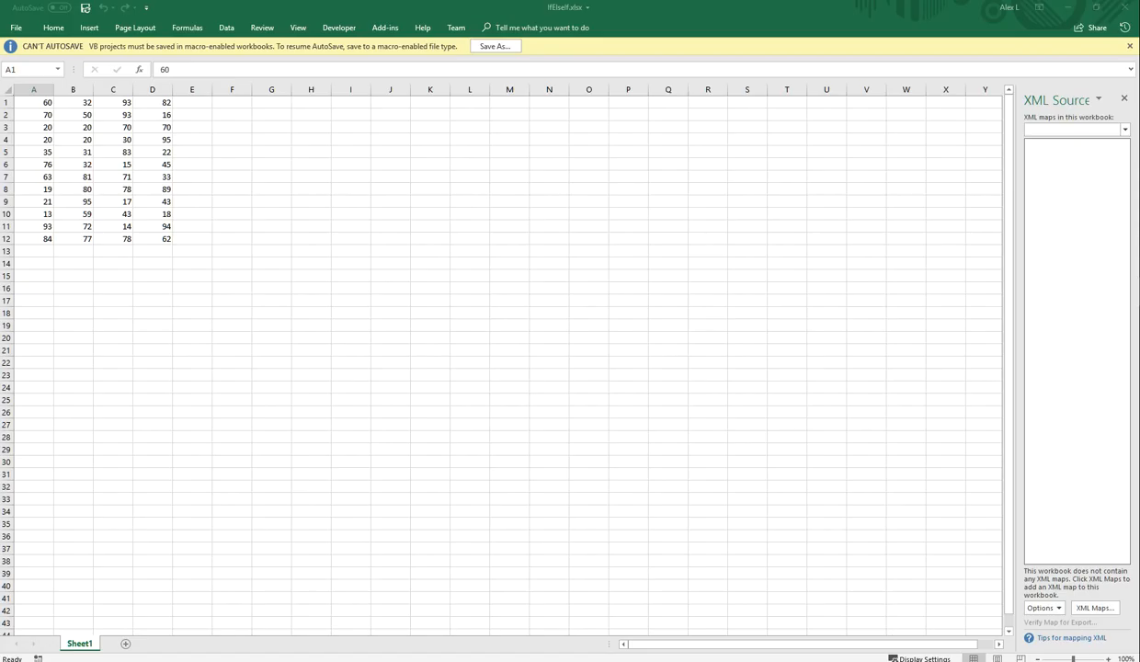
pyautogui.click(33, 114)
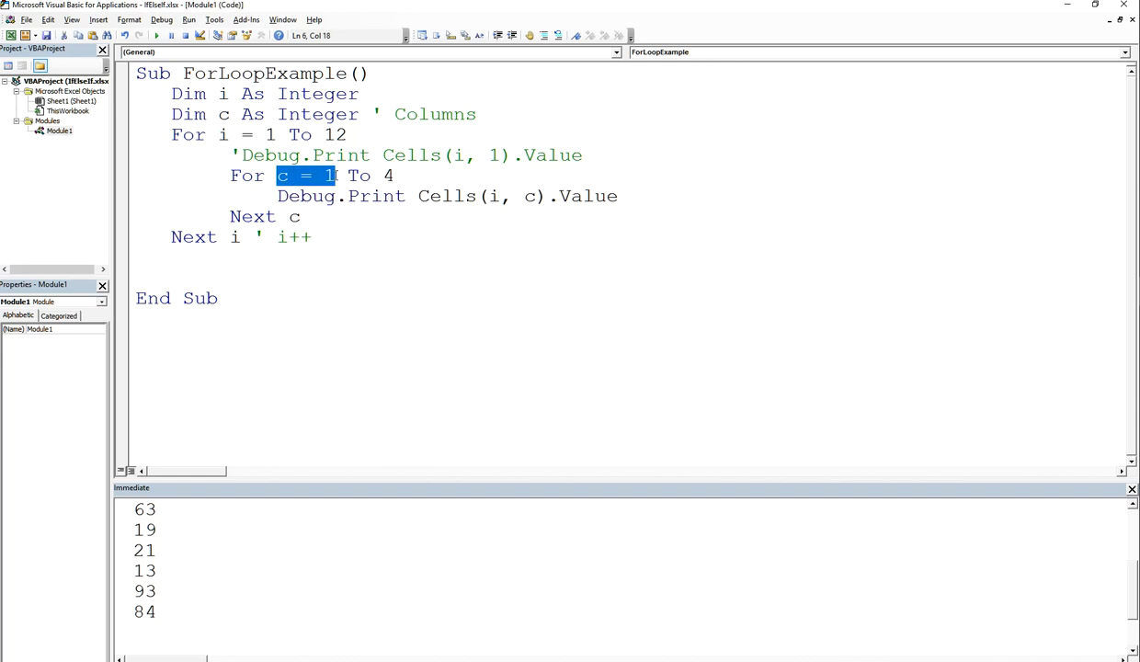
# Add the comment ' Increment columns after Next c.
pyautogui.click(313, 217)
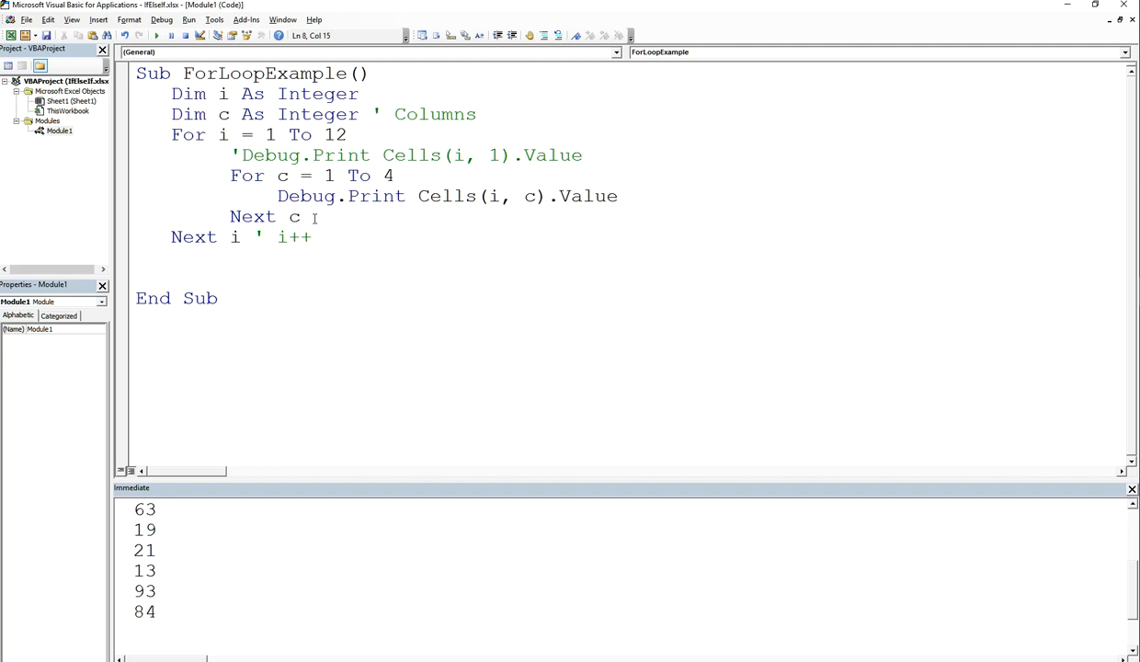
pyautogui.write("'")
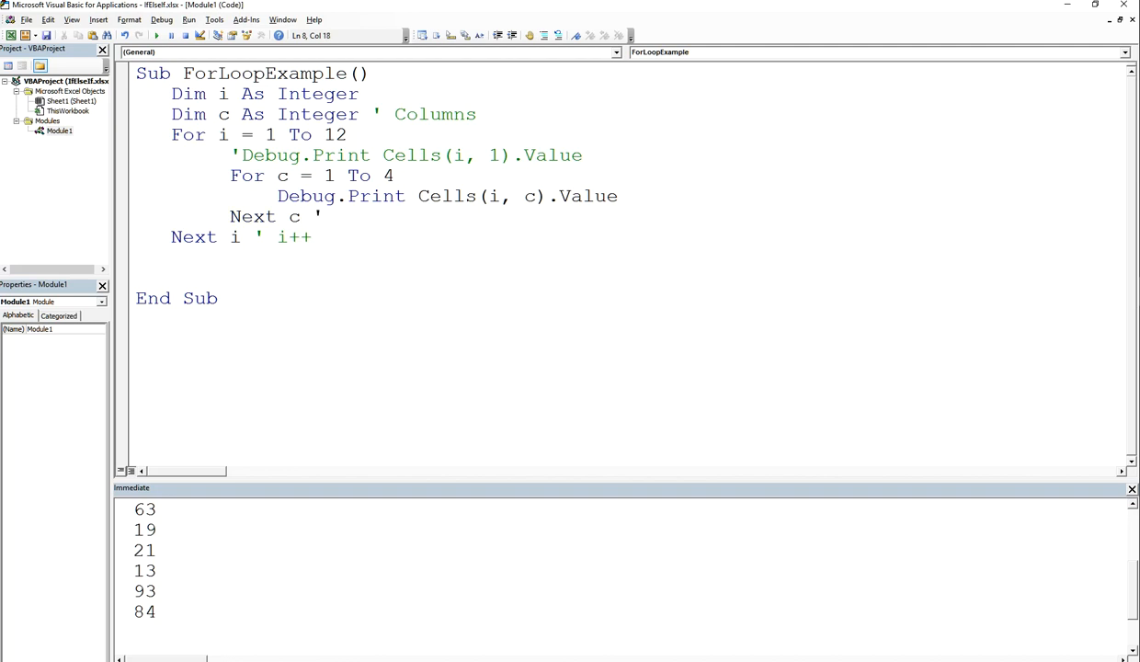
pyautogui.write('Increment col')
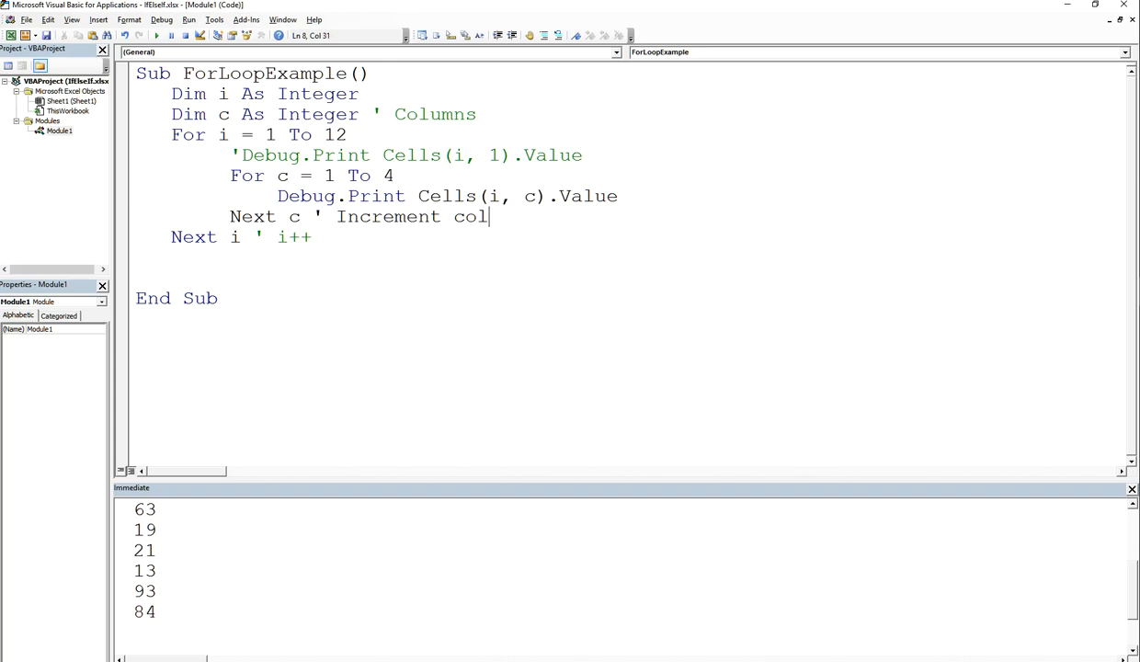
pyautogui.write('umns')
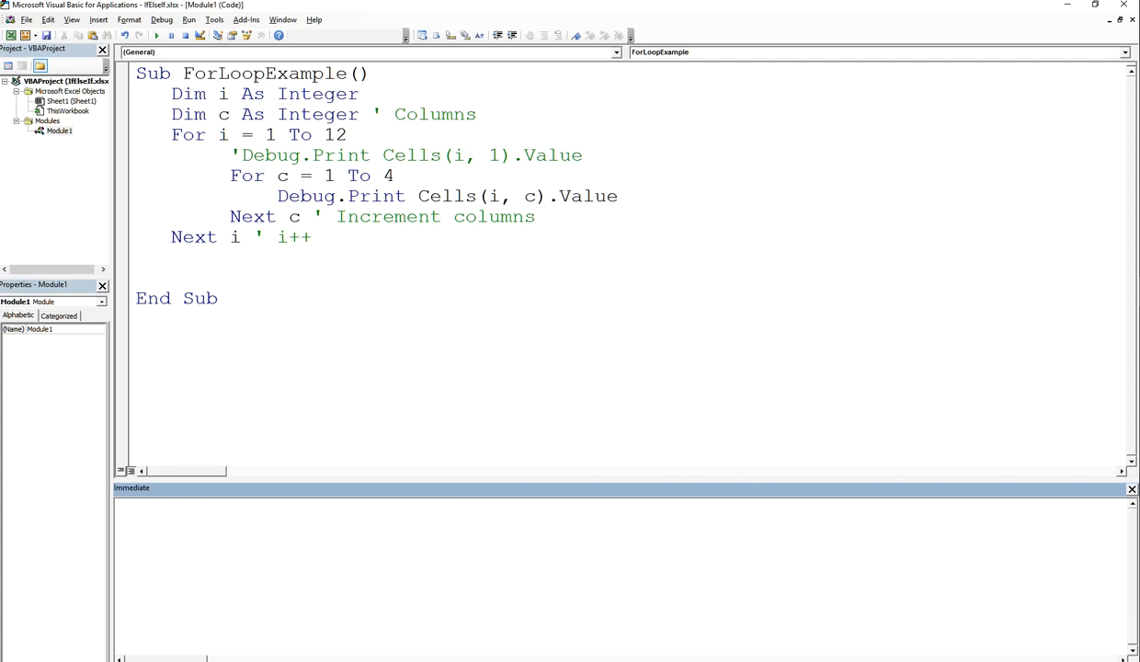
pyautogui.moveTo(157, 35)
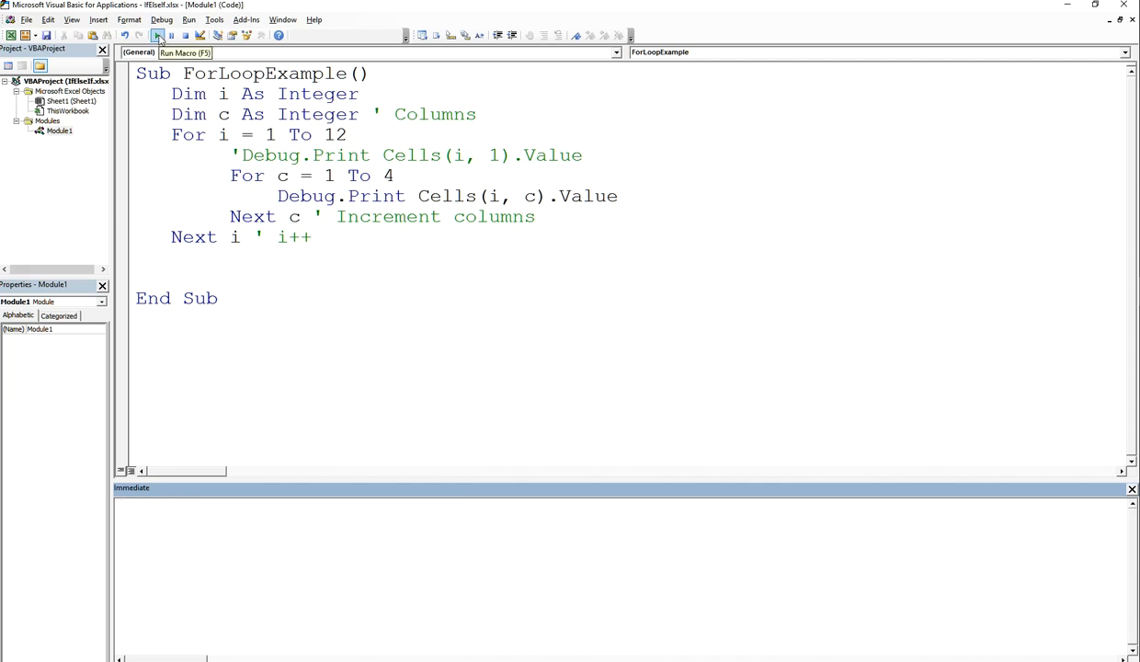
# Run the ForLoopExample macro from the Macros dialog to print every cell value.
pyautogui.click(158, 35)
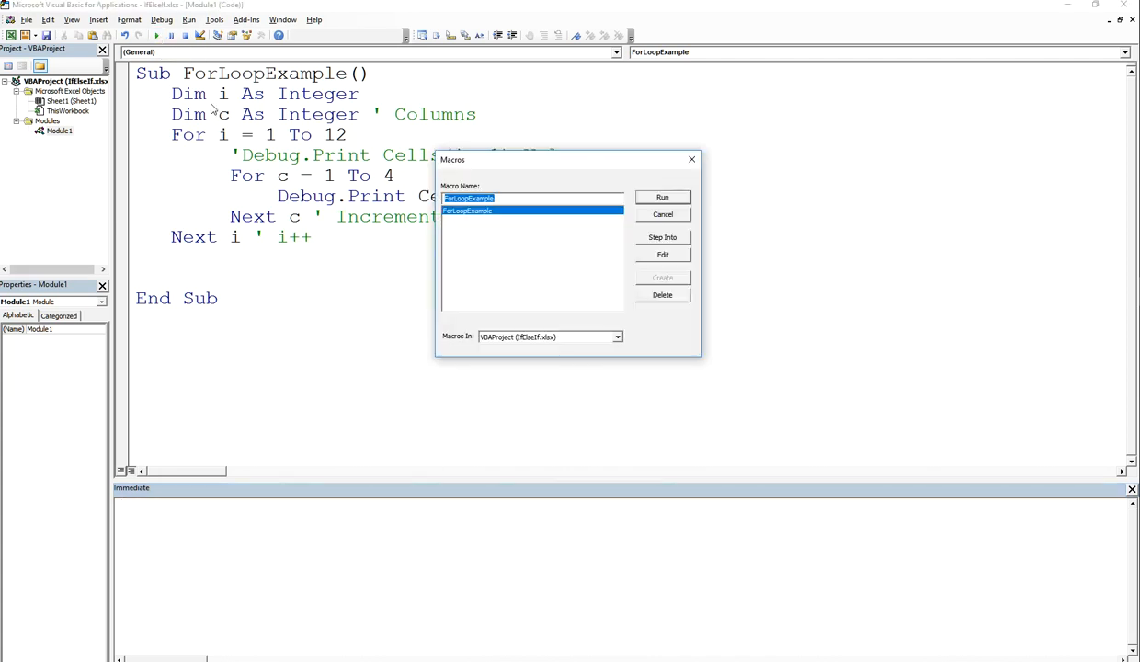
pyautogui.click(662, 197)
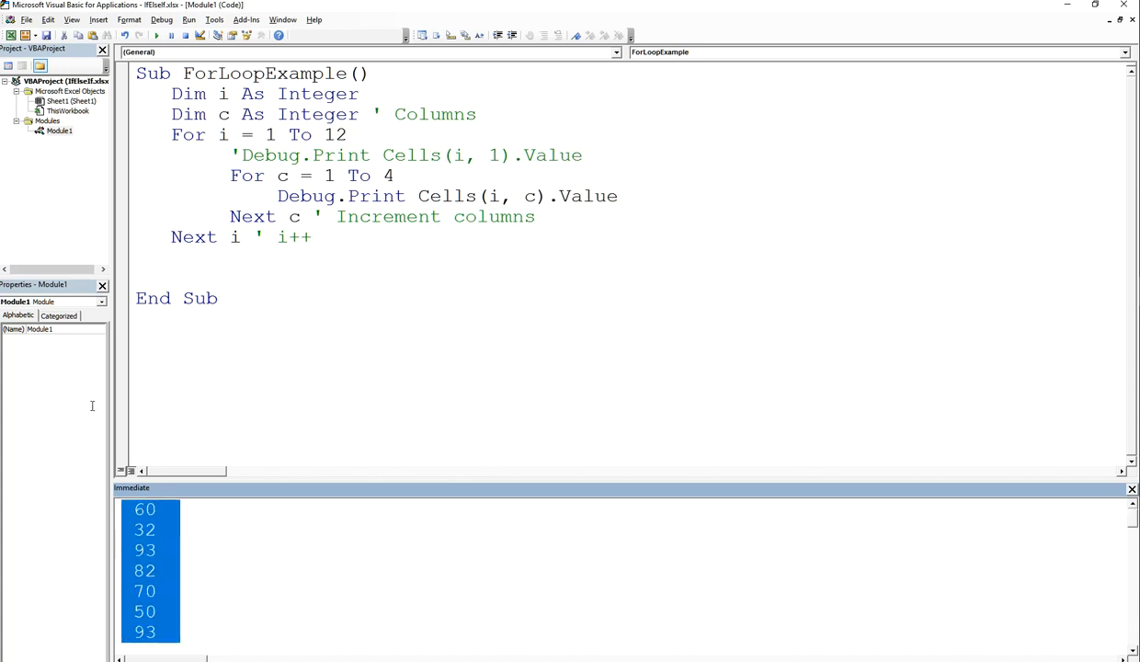
pyautogui.moveTo(1133, 523)
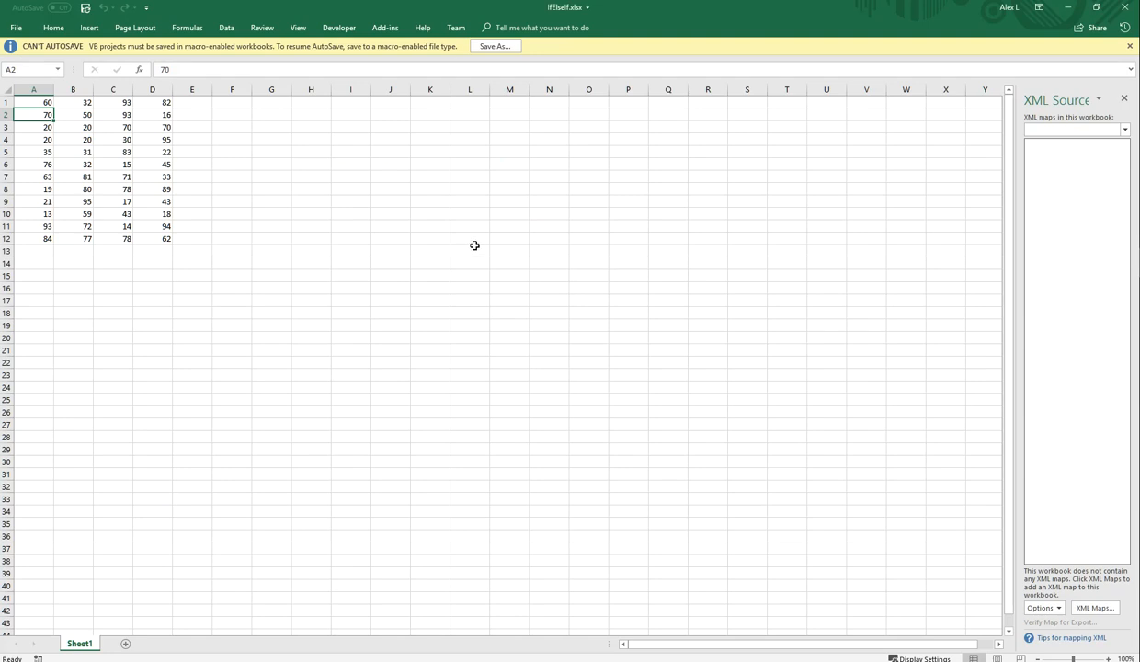
pyautogui.moveTo(495, 237)
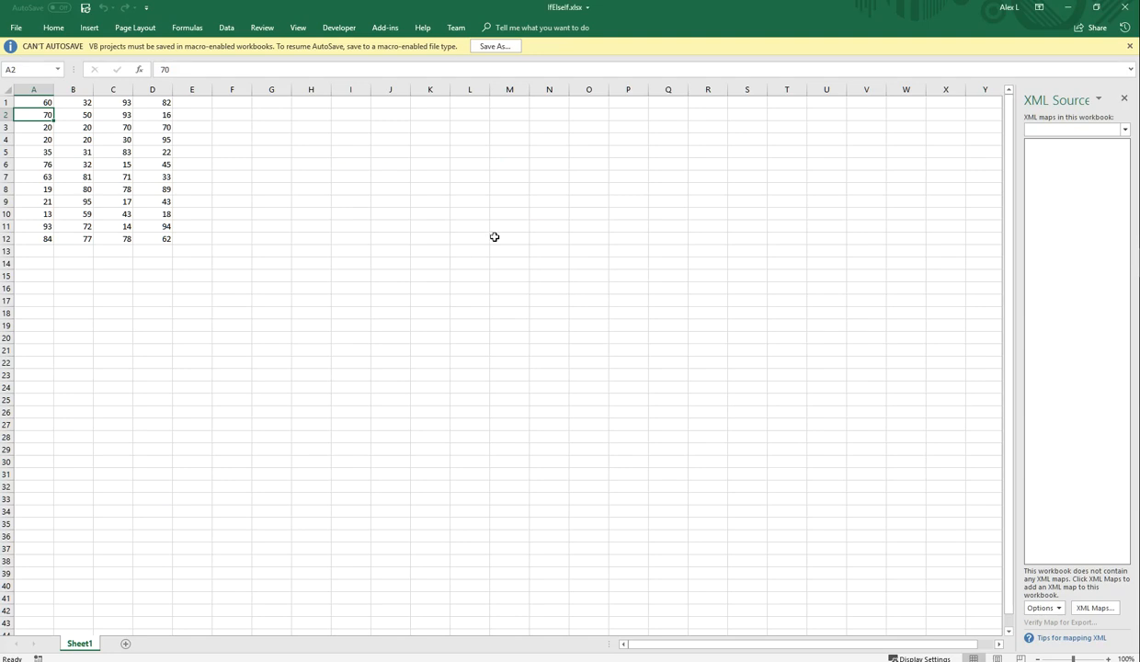
pyautogui.moveTo(366, 267)
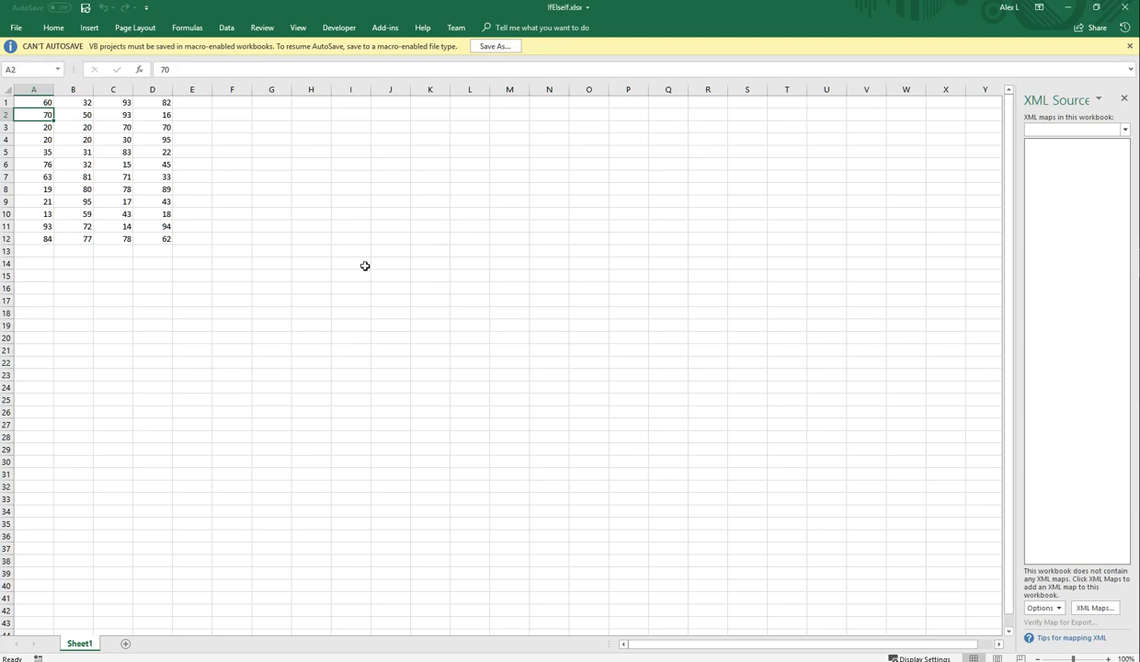
# Select empty cell I1 beside the table to recalculate the random numbers.
pyautogui.click(349, 101)
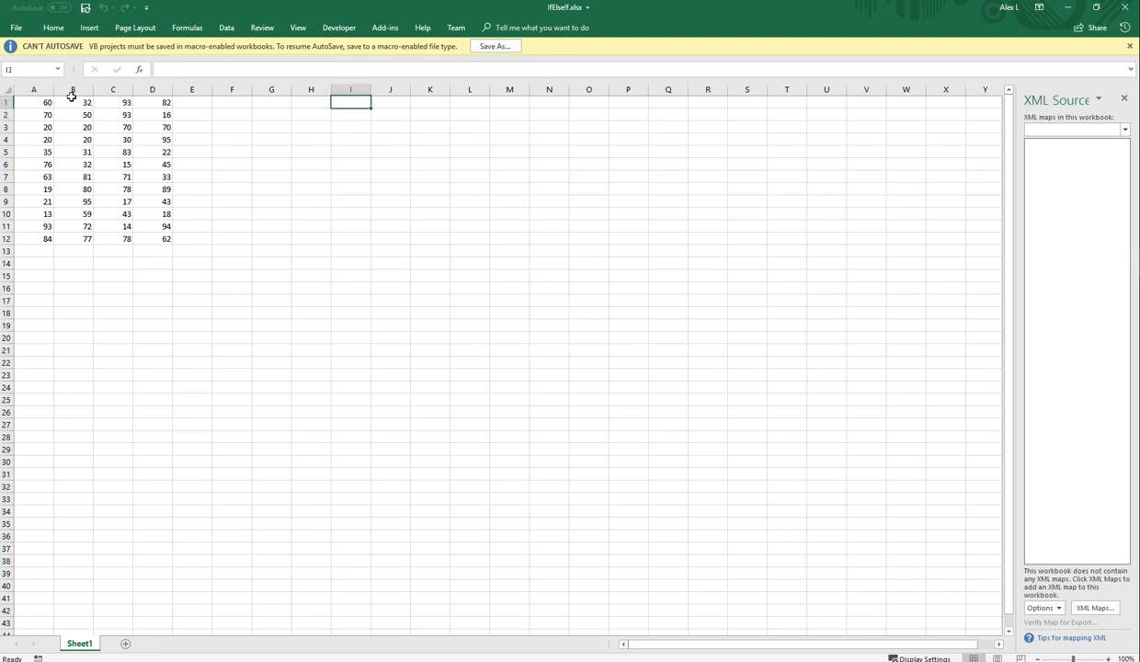
pyautogui.moveTo(66, 144)
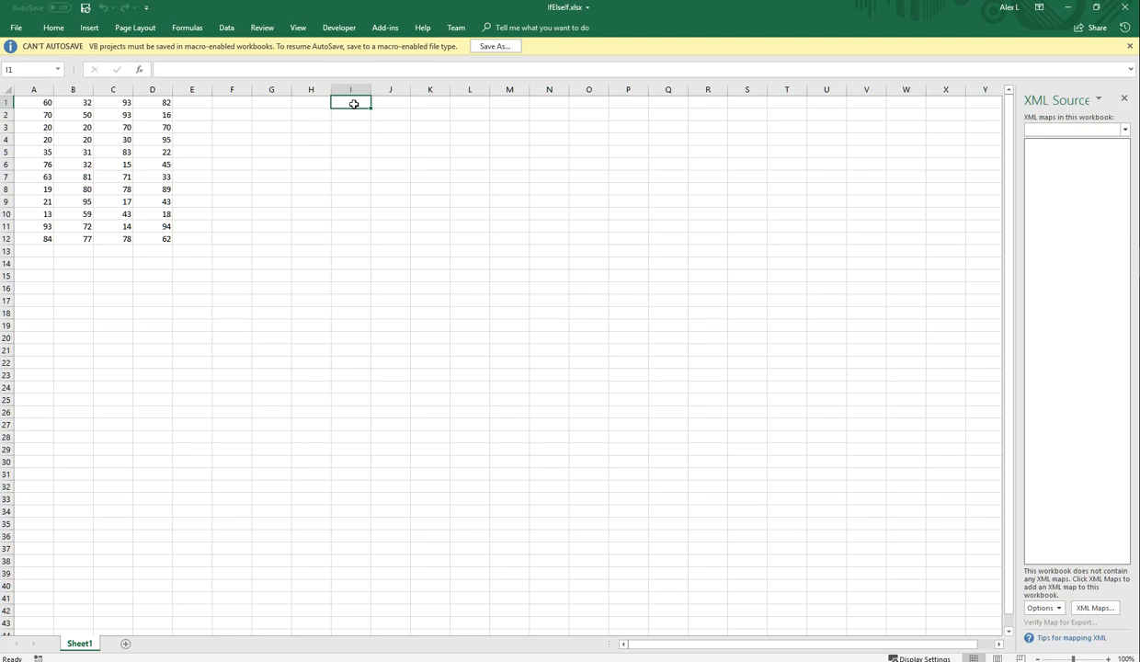
pyautogui.moveTo(33, 184)
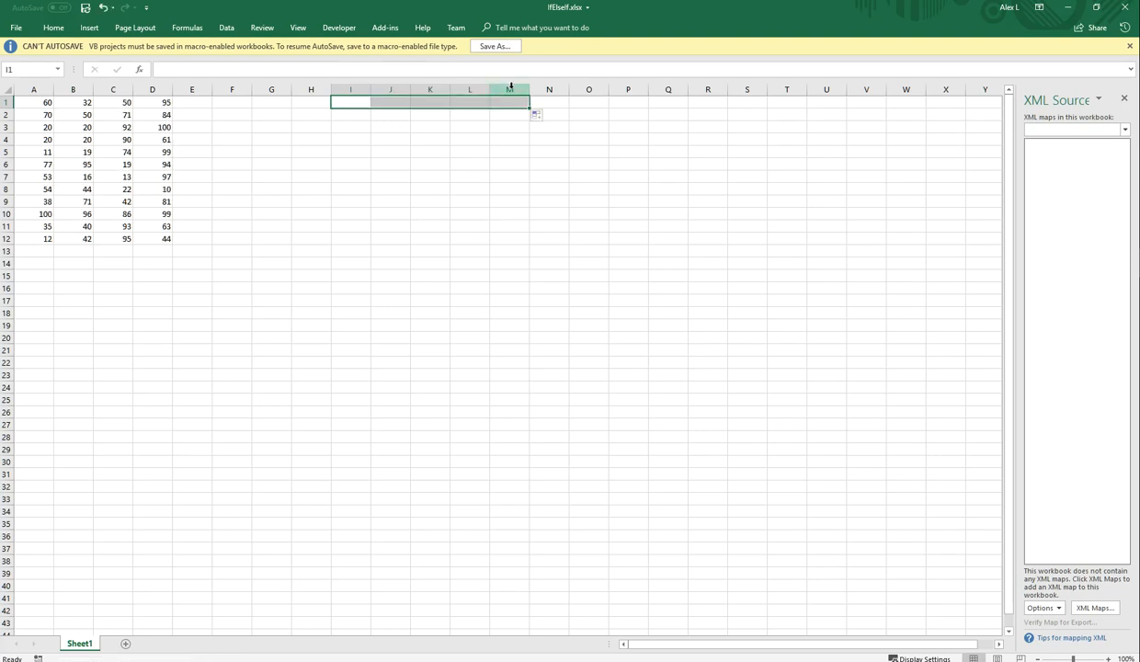
pyautogui.moveTo(504, 221)
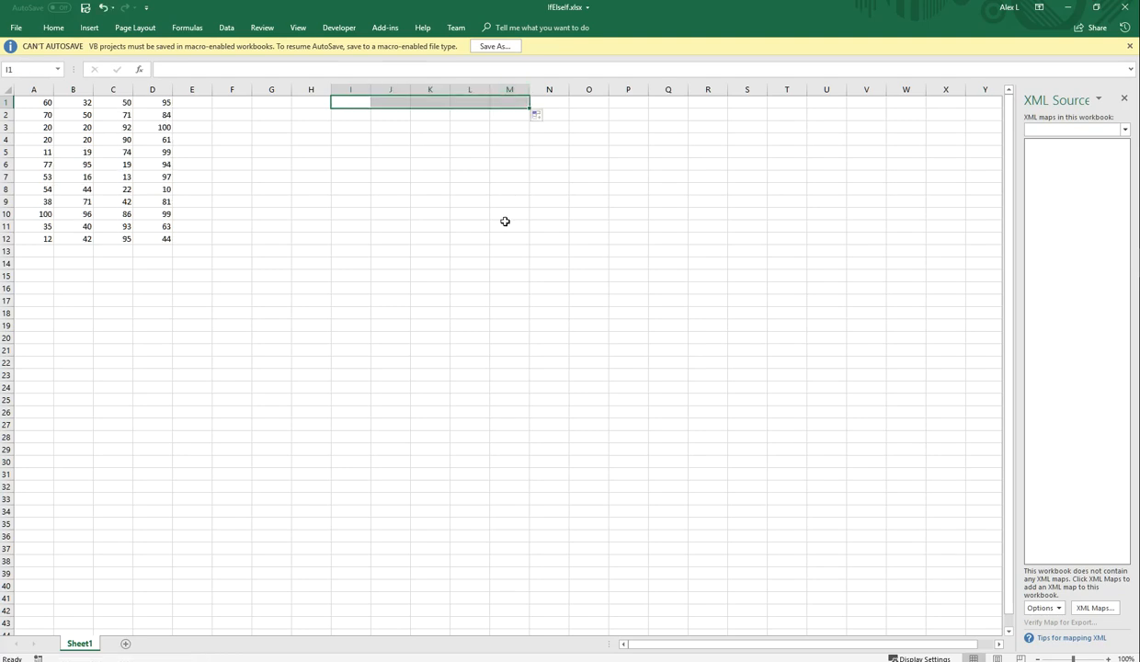